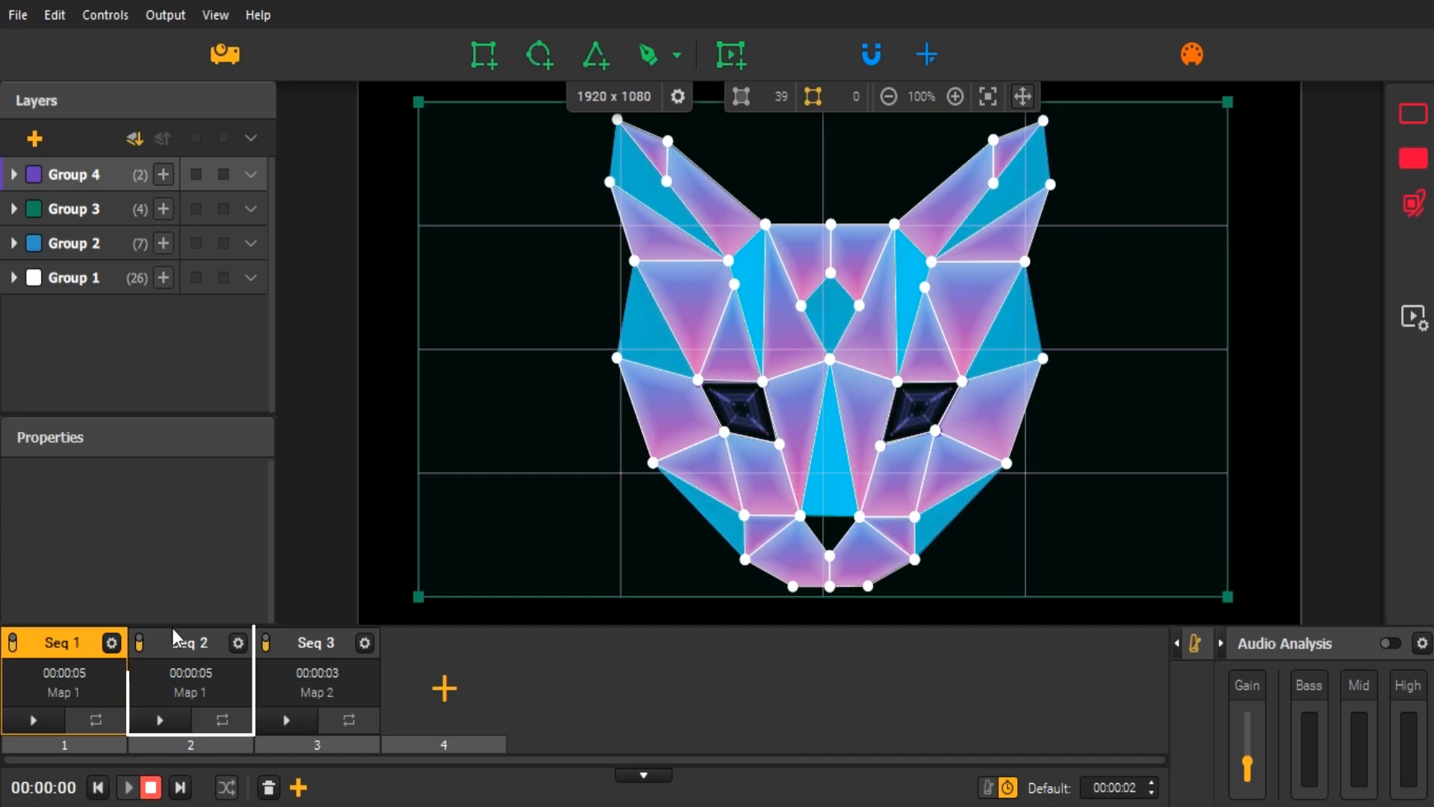
- Remove Seq 2 and Seq 3 so only Seq 1 remains in the timeline
left_click(317, 642)
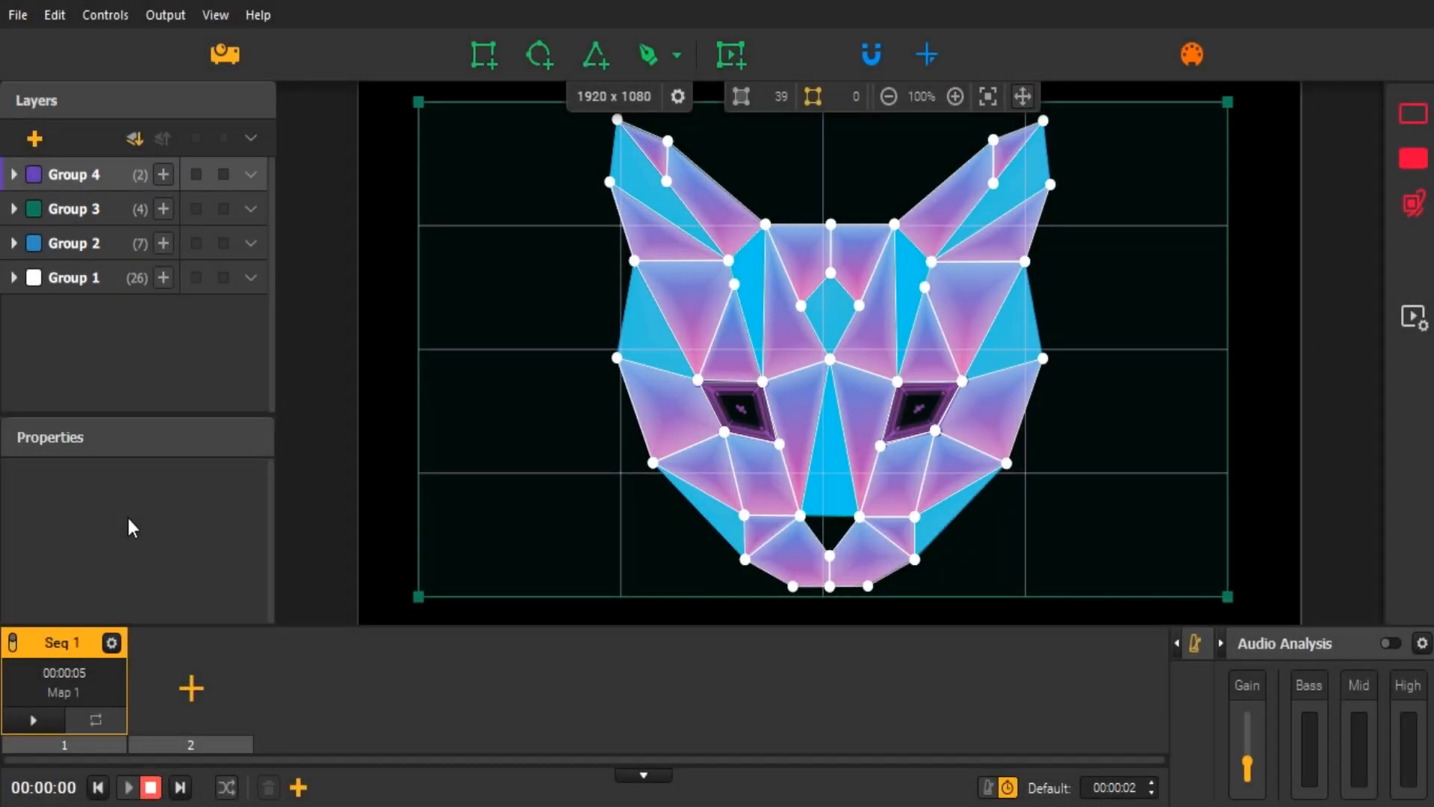
- Select the shapes of Group 1 and Group 2 to merge all 39 faces into one group
left_click(71, 278)
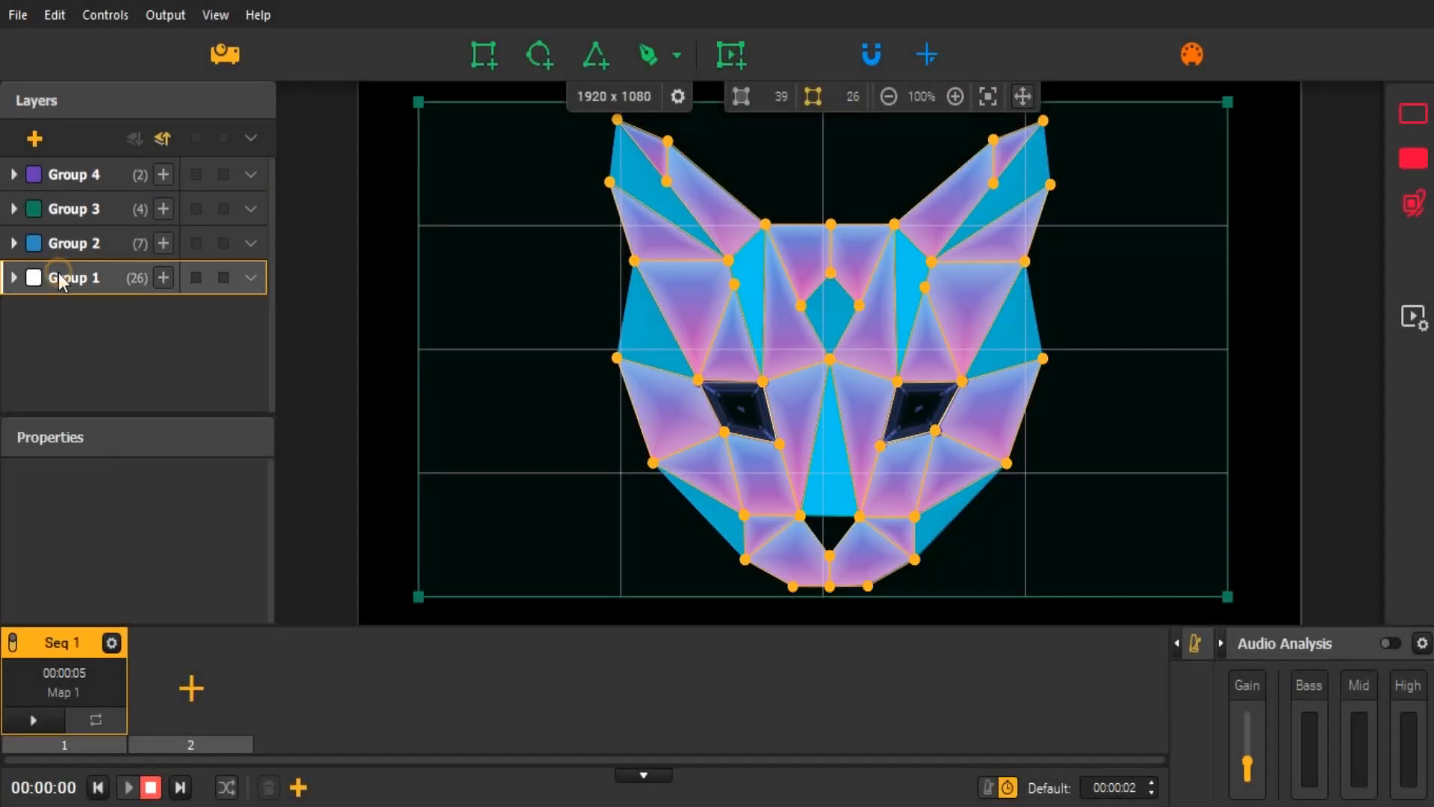
left_click(71, 242)
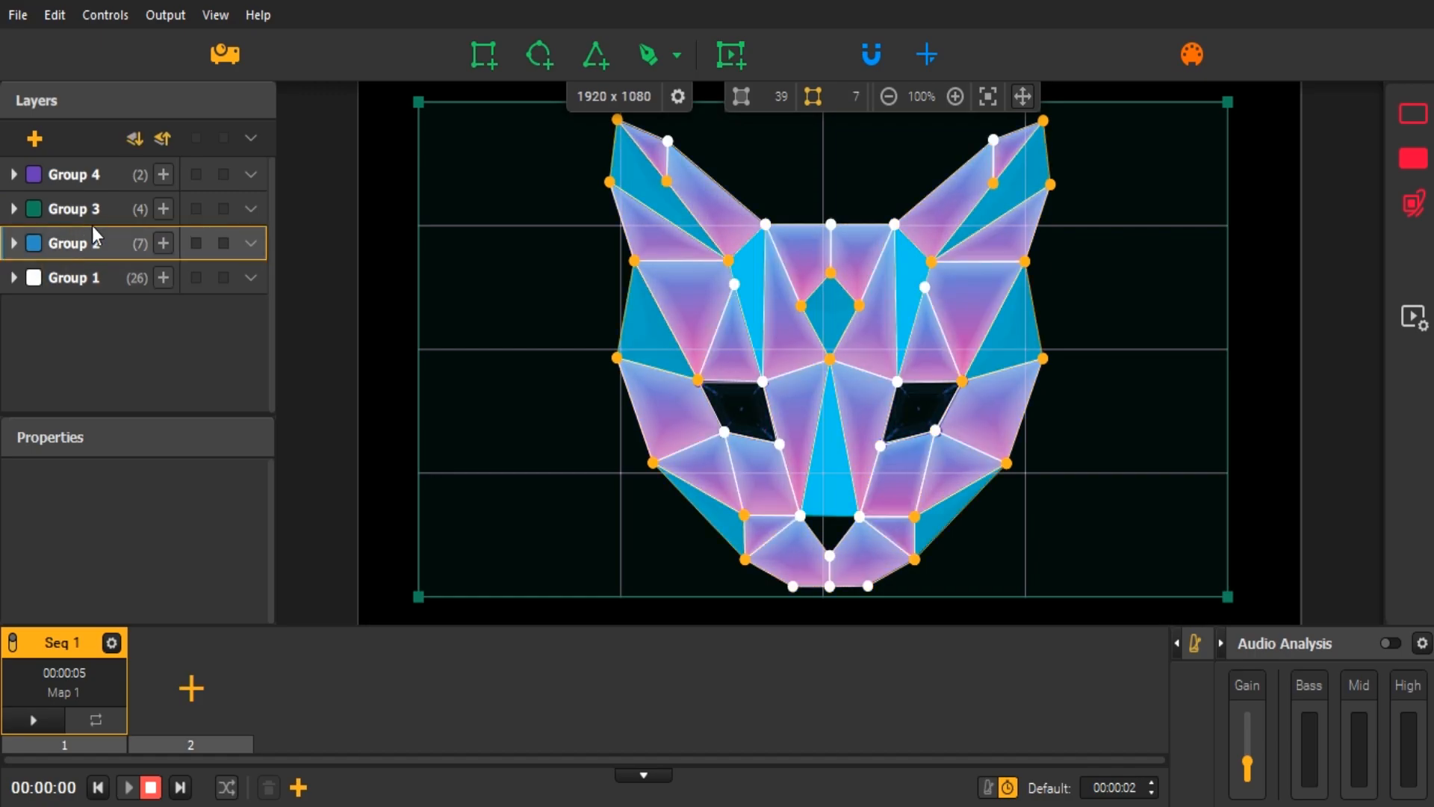
left_click(72, 173)
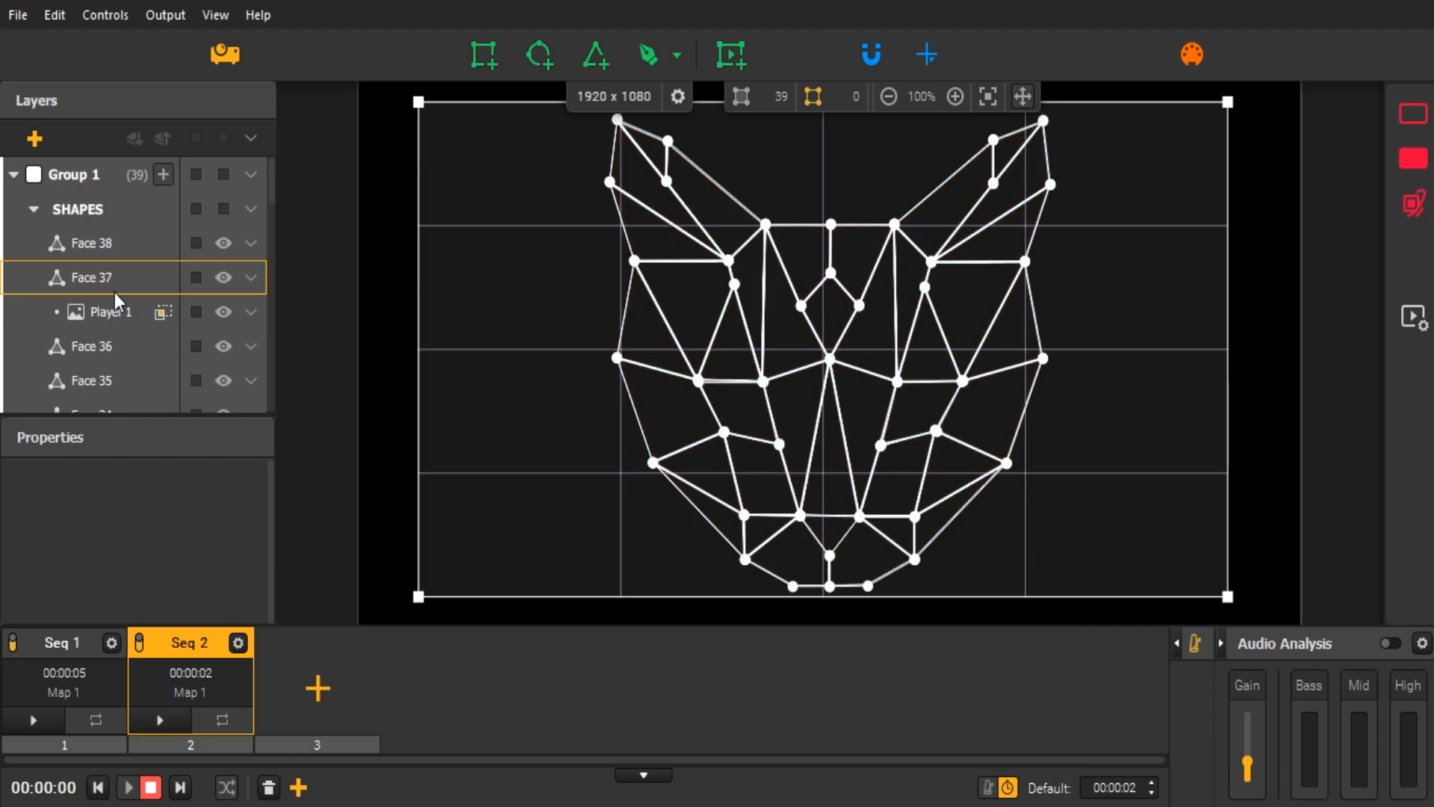
- Duplicate Seq 1 from its context menu and switch into the new Seq 2
right_click(62, 641)
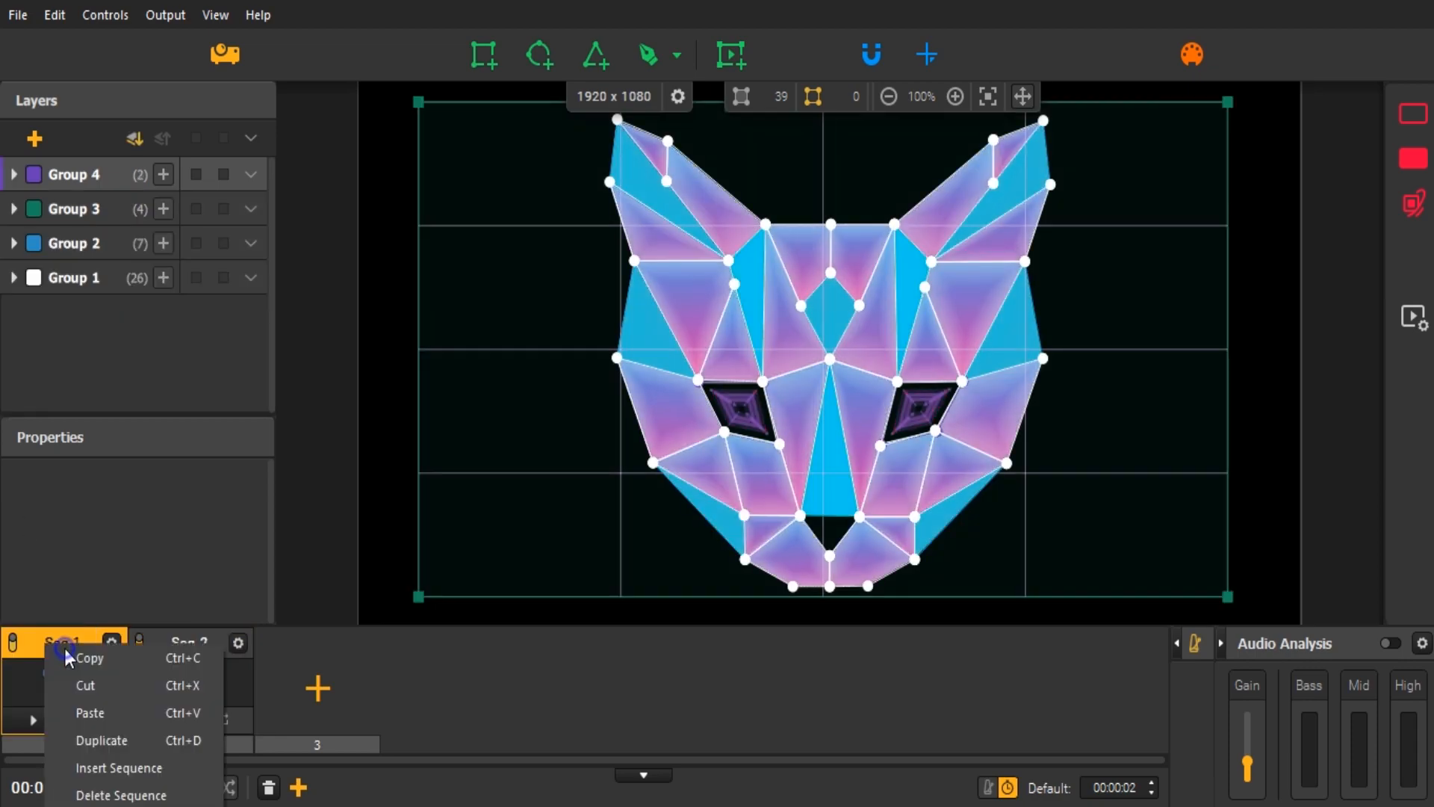
mouse_move(100, 740)
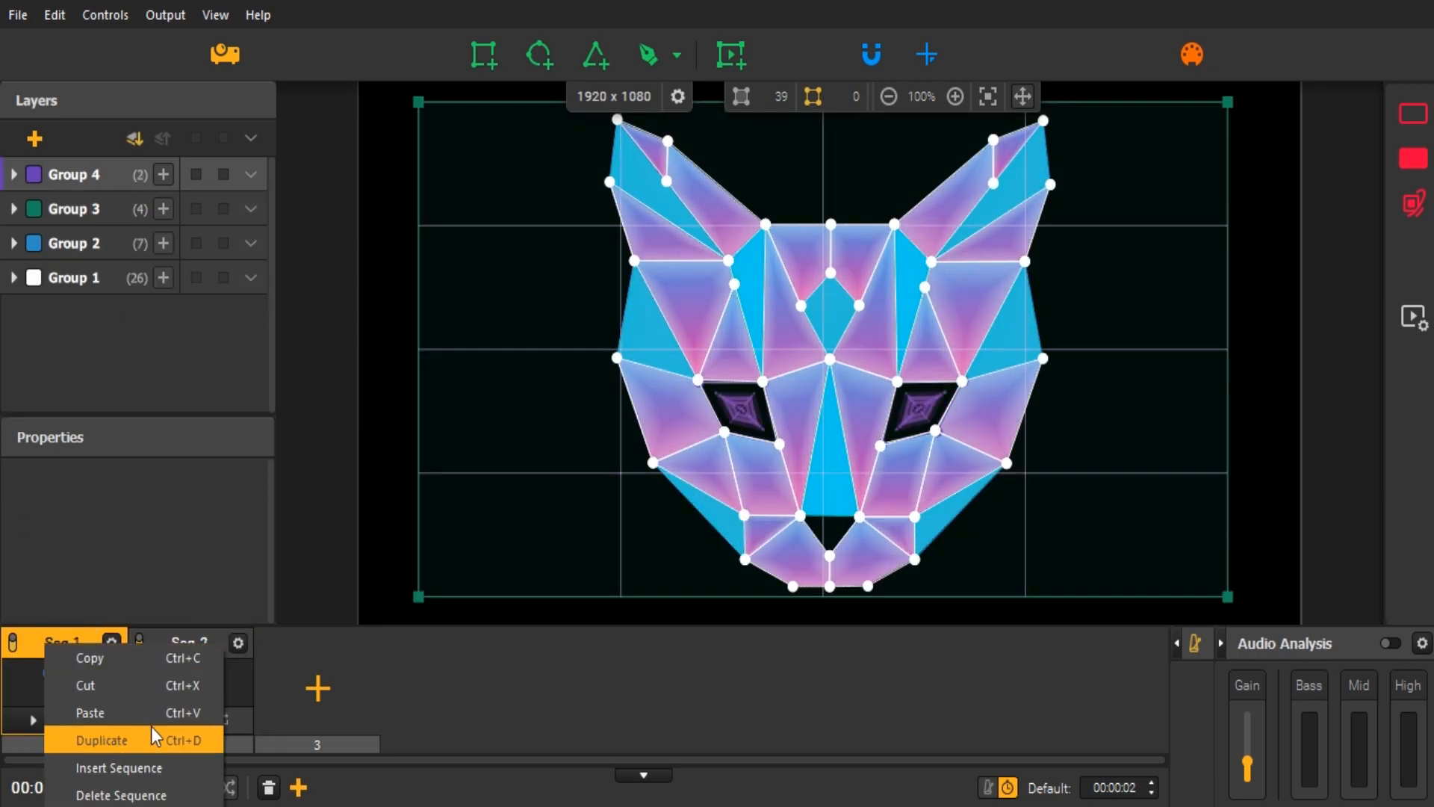
left_click(100, 740)
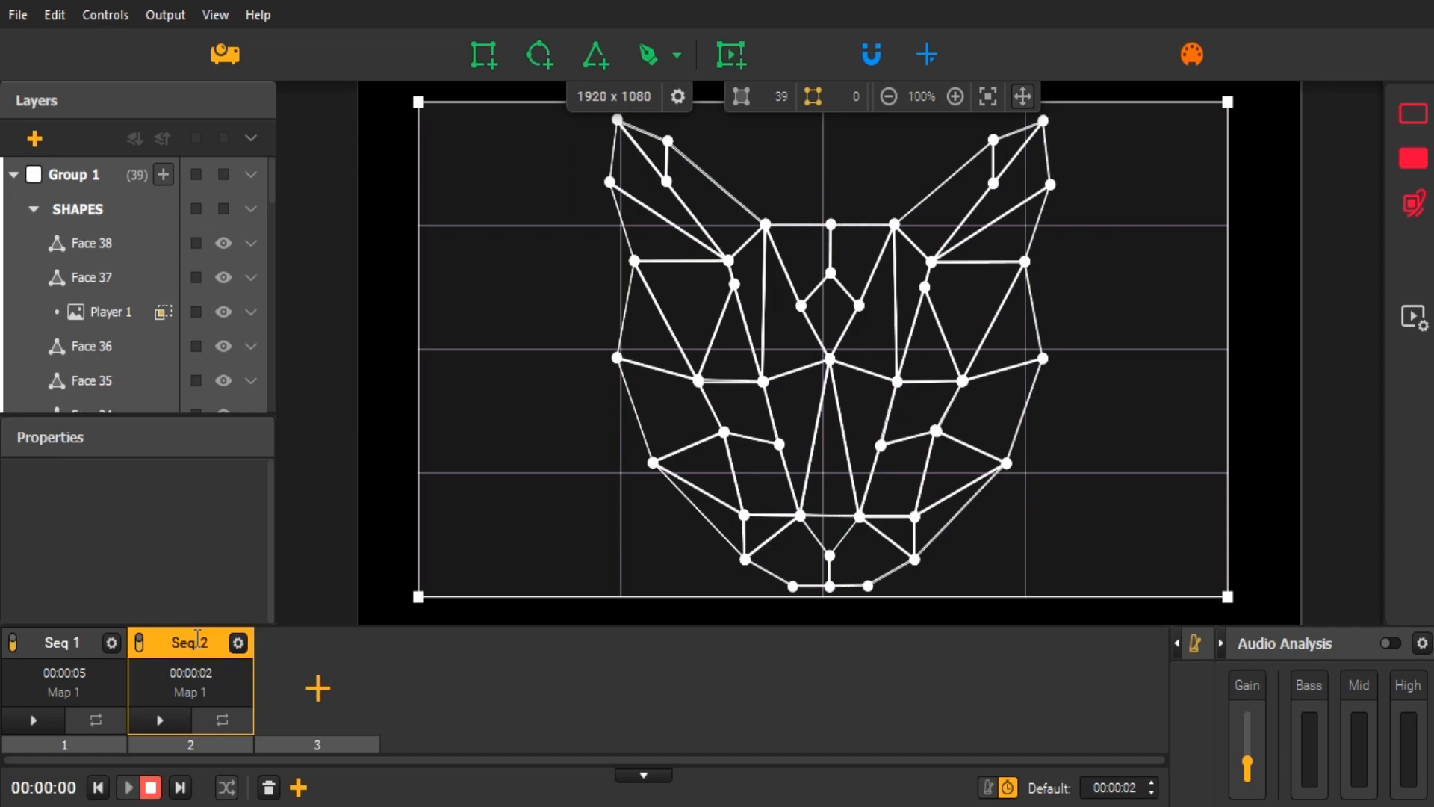
left_click(91, 242)
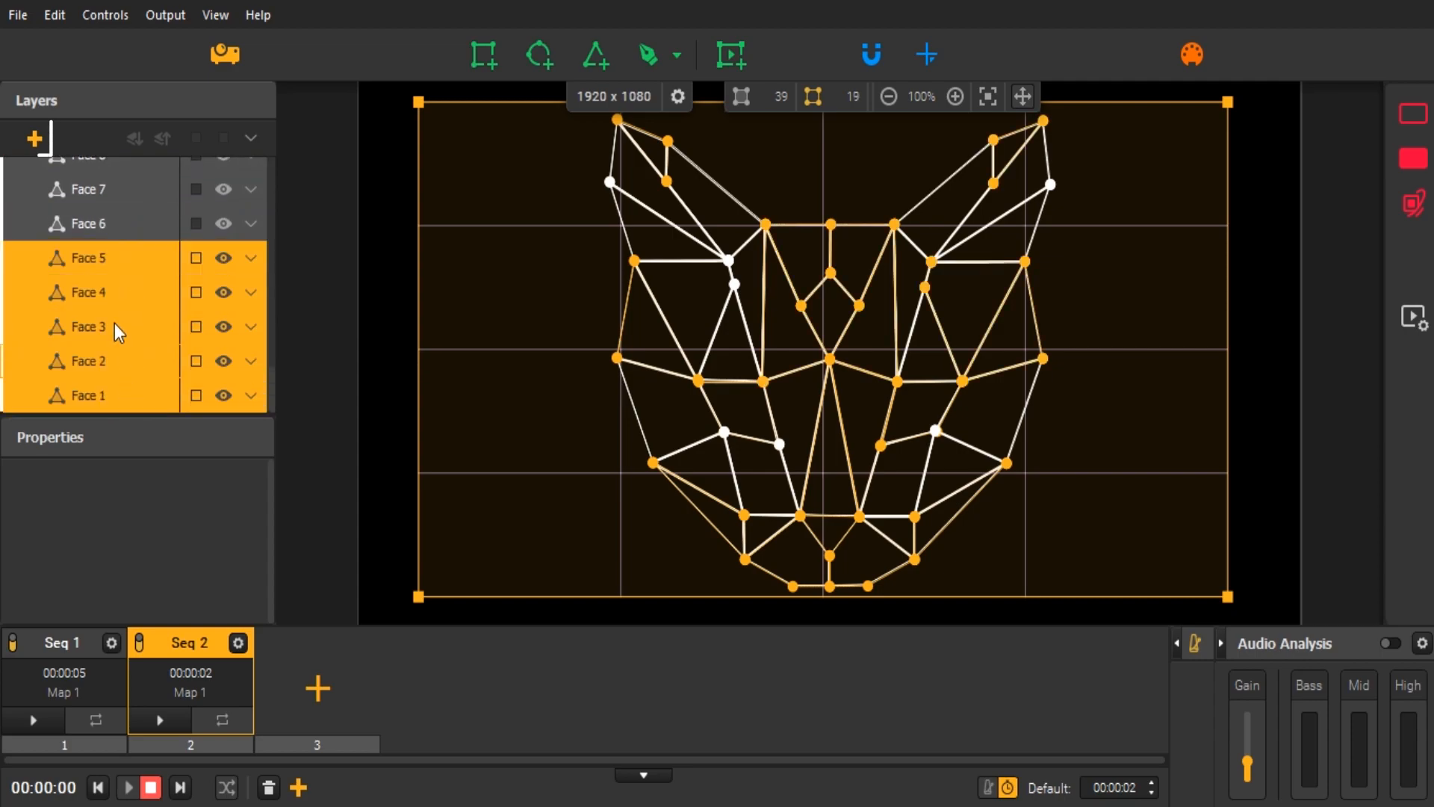
- Move the selected faces into a new Group 2, leaving Seq 2 with 19- and 20-face groups
left_click(34, 139)
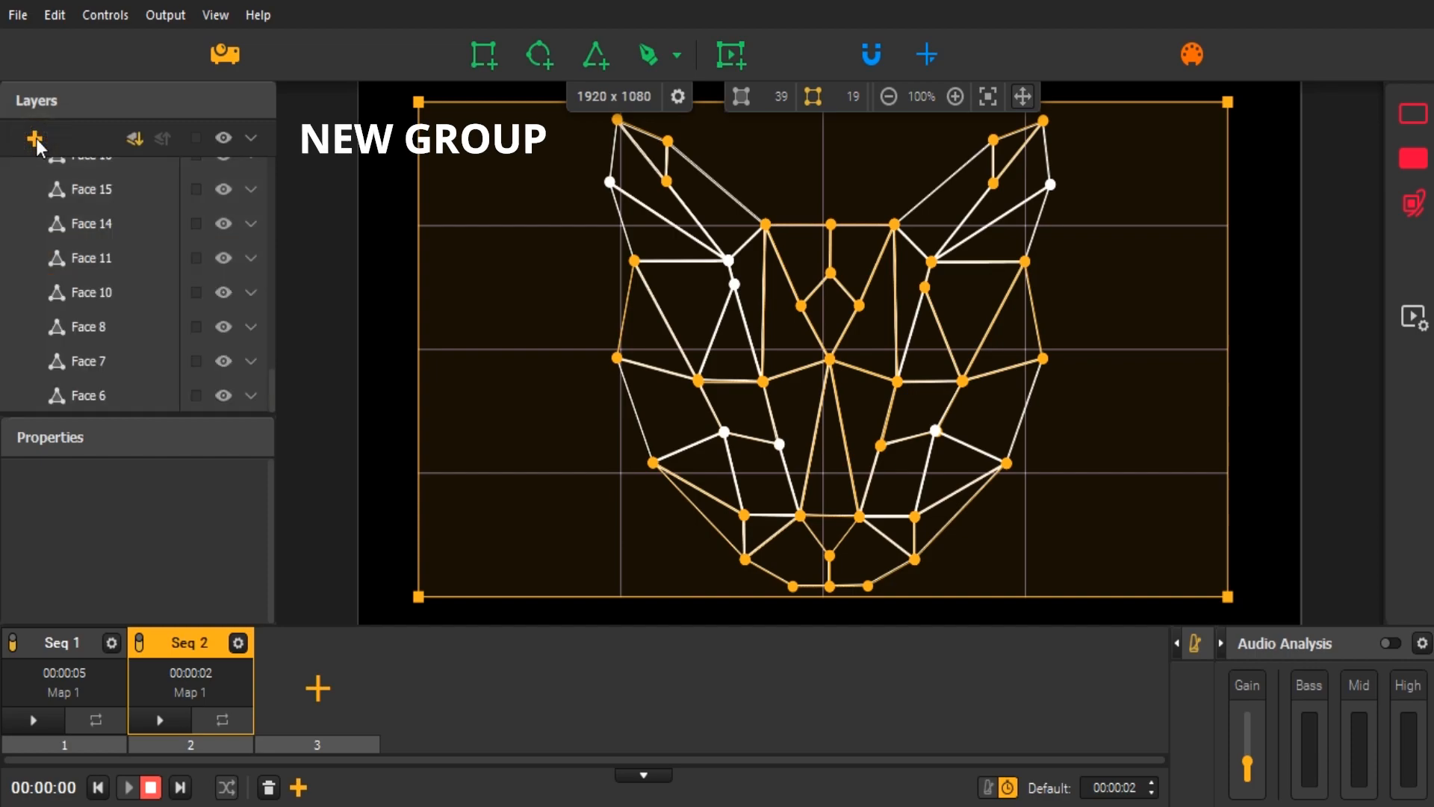
left_click(35, 137)
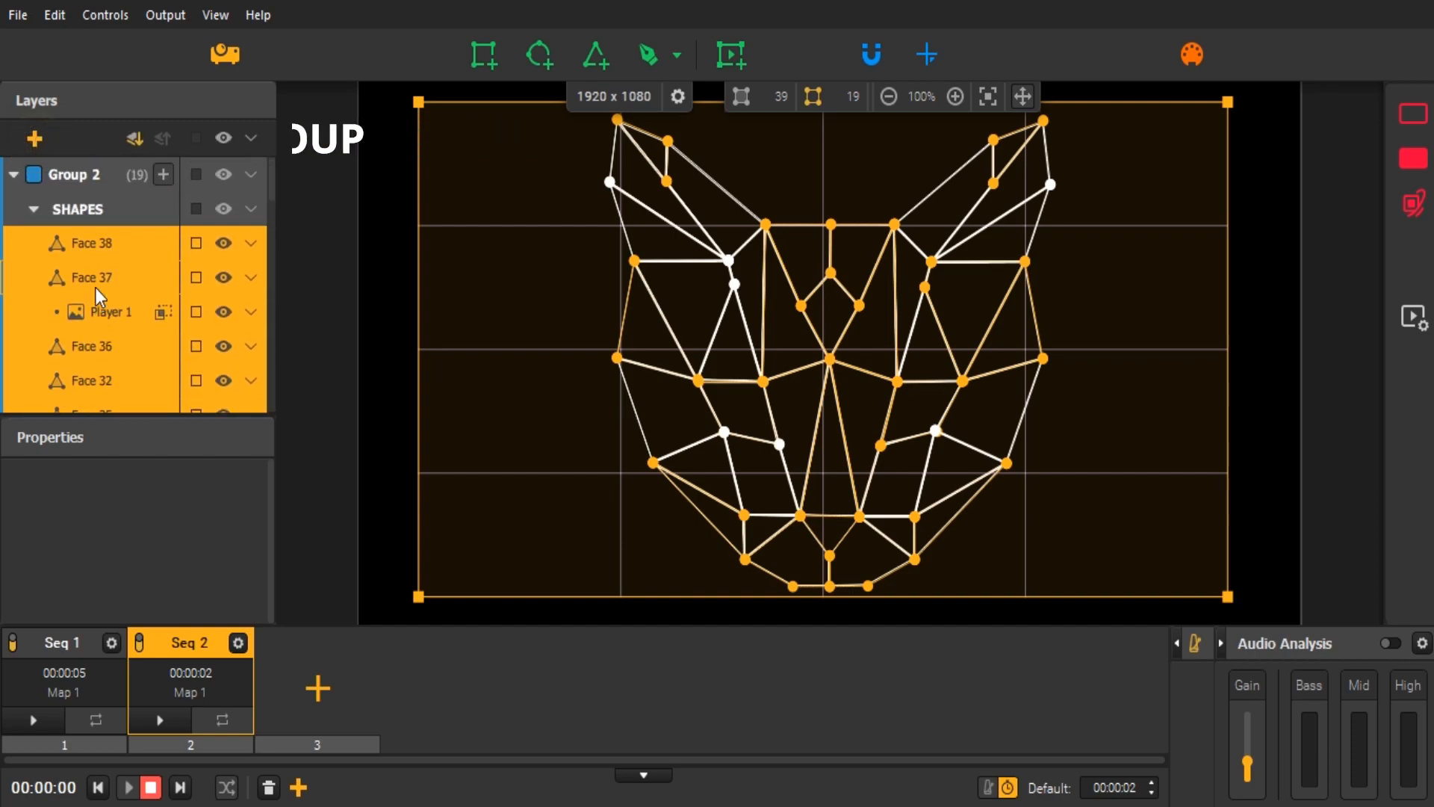
left_click(13, 174)
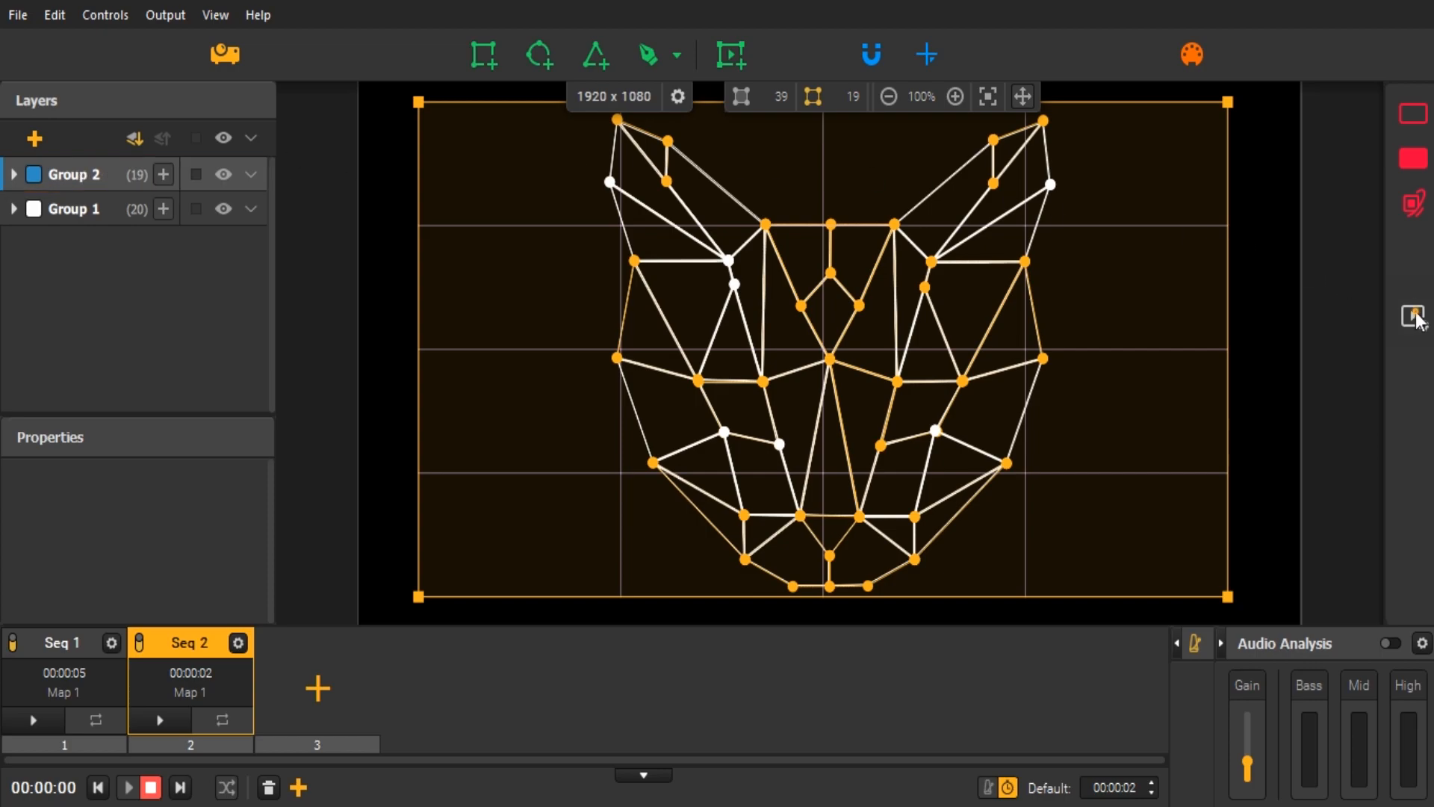
- Give Group 1 a blue Mosaic special fill with sine speed oscillating between 20 and 80
left_click(1413, 316)
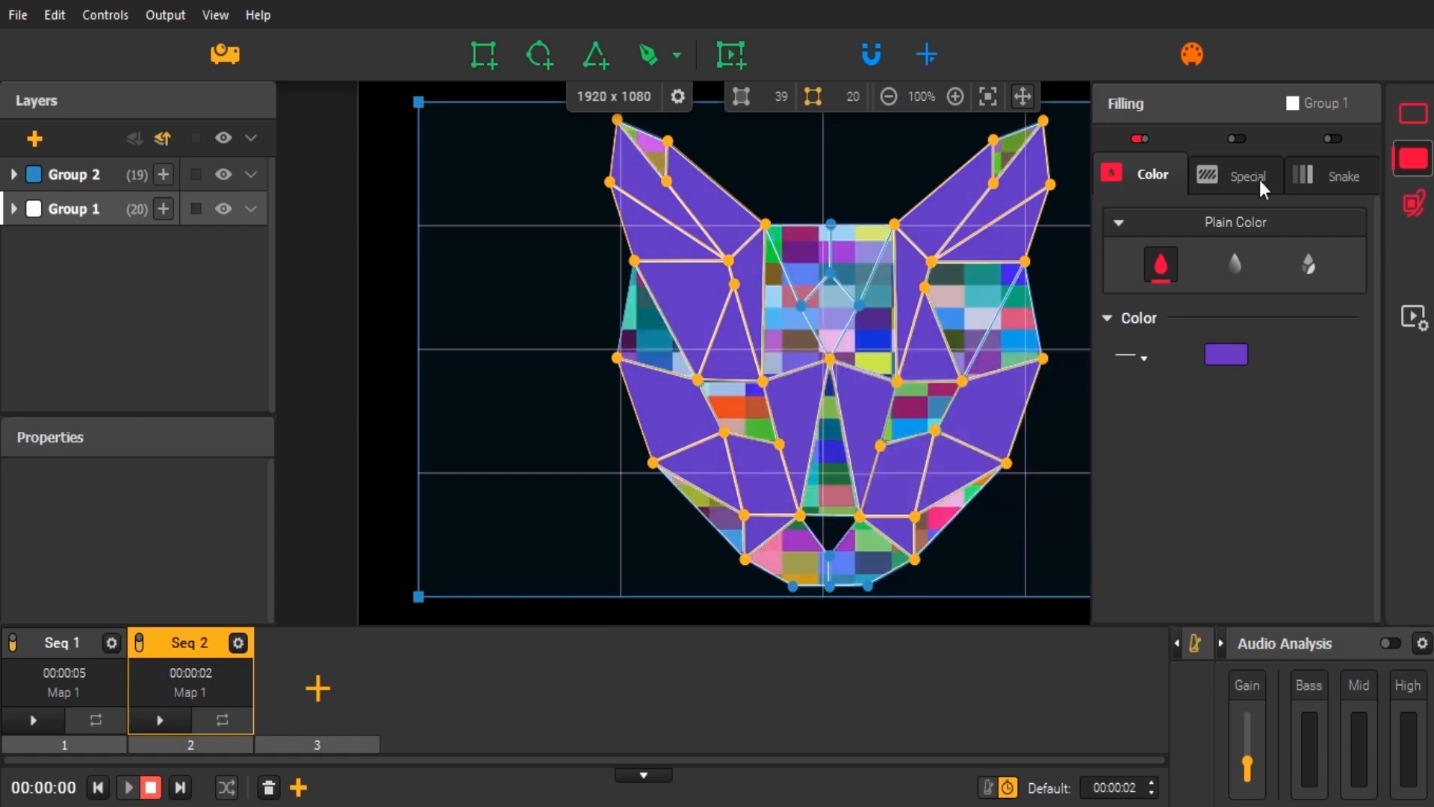
left_click(1248, 175)
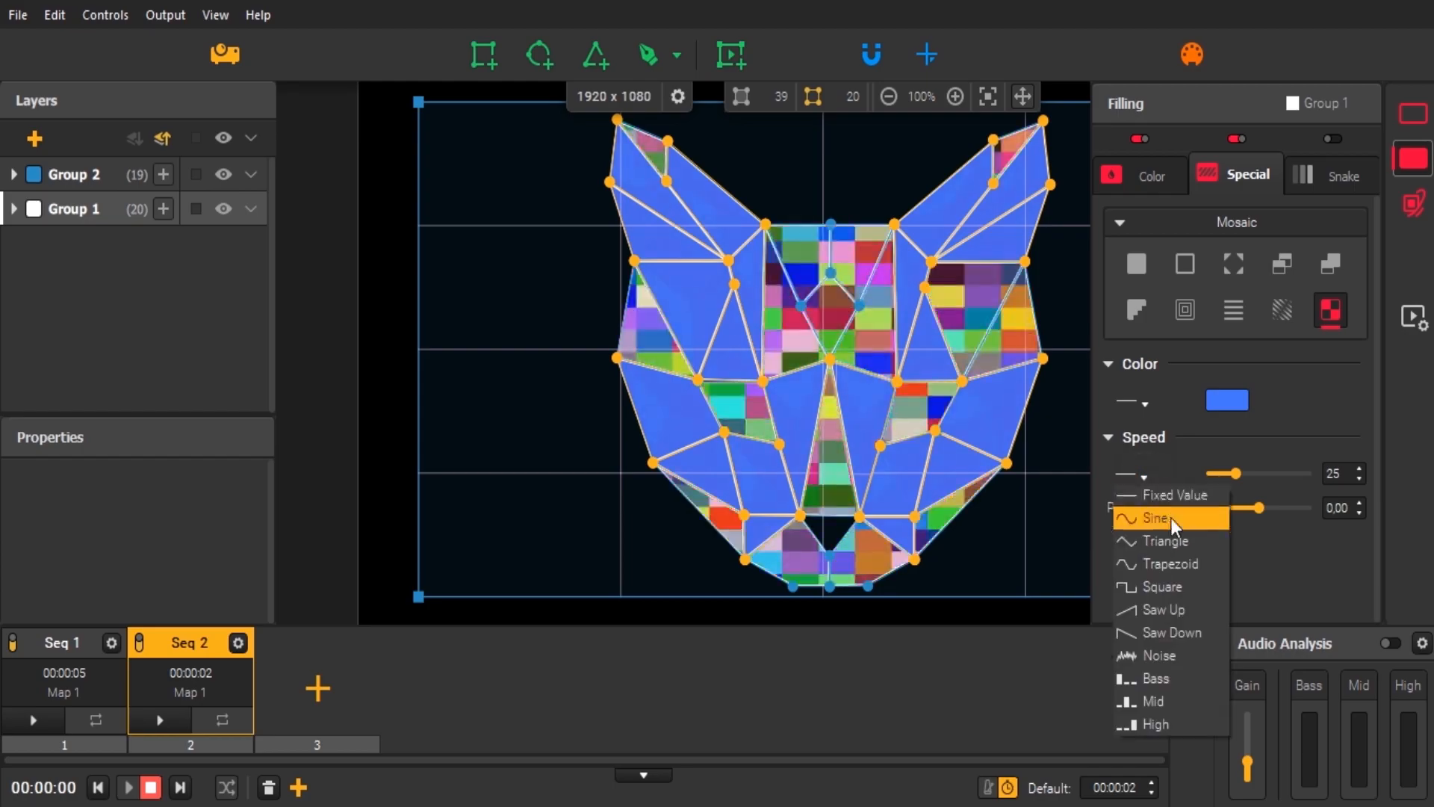
left_click(1157, 518)
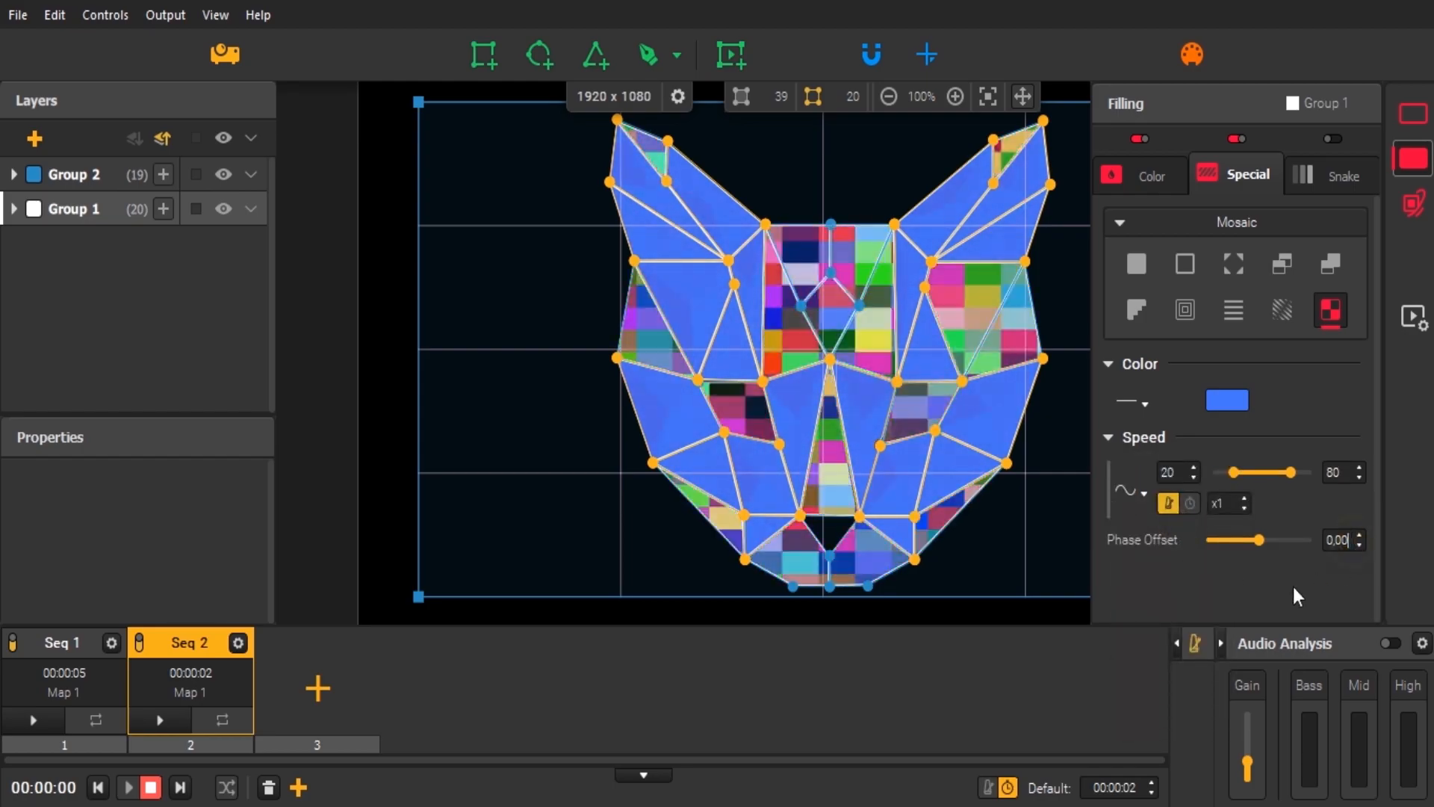
left_click_drag(1261, 539, 1279, 540)
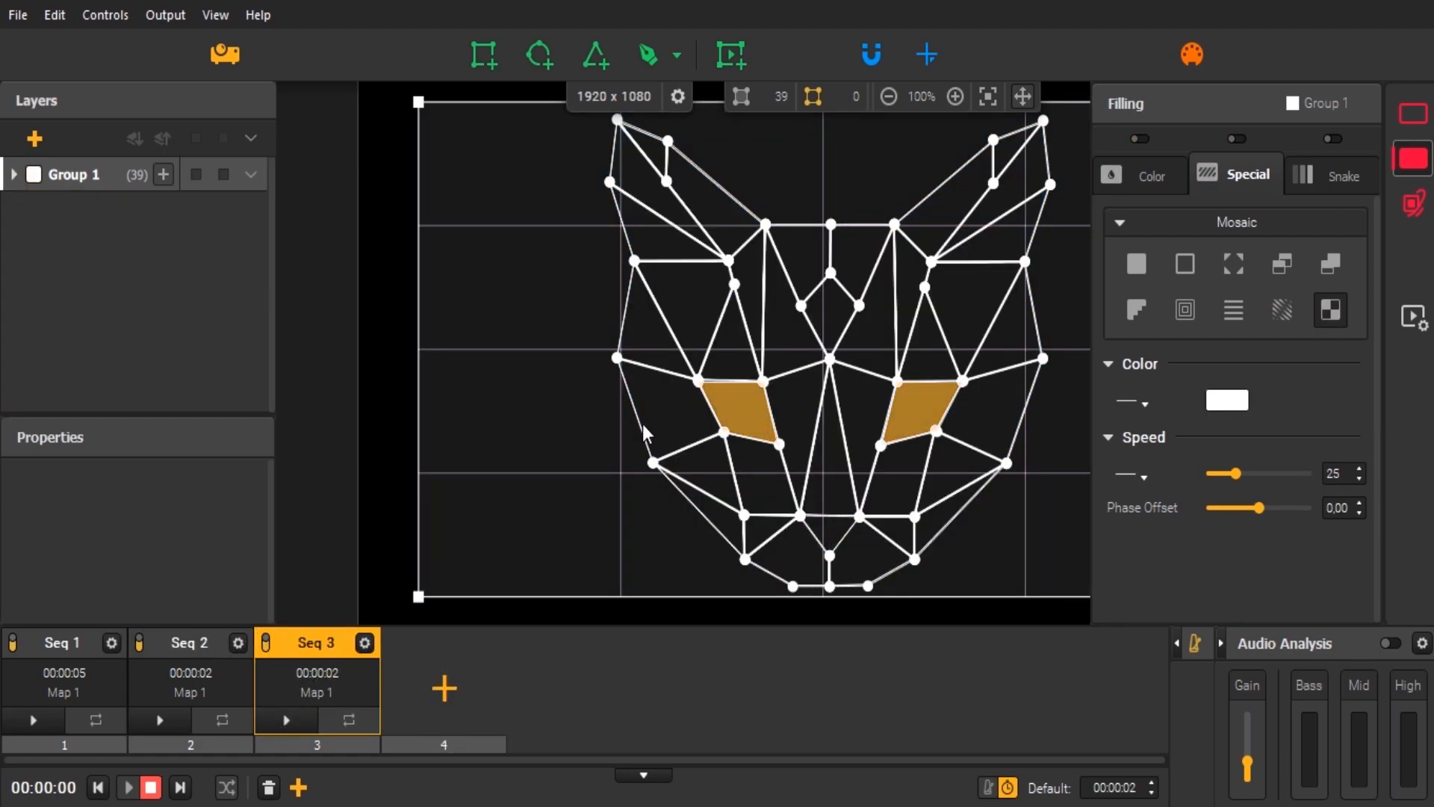
- Give Seq 3 a new map holding the pasted eye shapes, lit with a semi-transparent Radial Glow
right_click(741, 406)
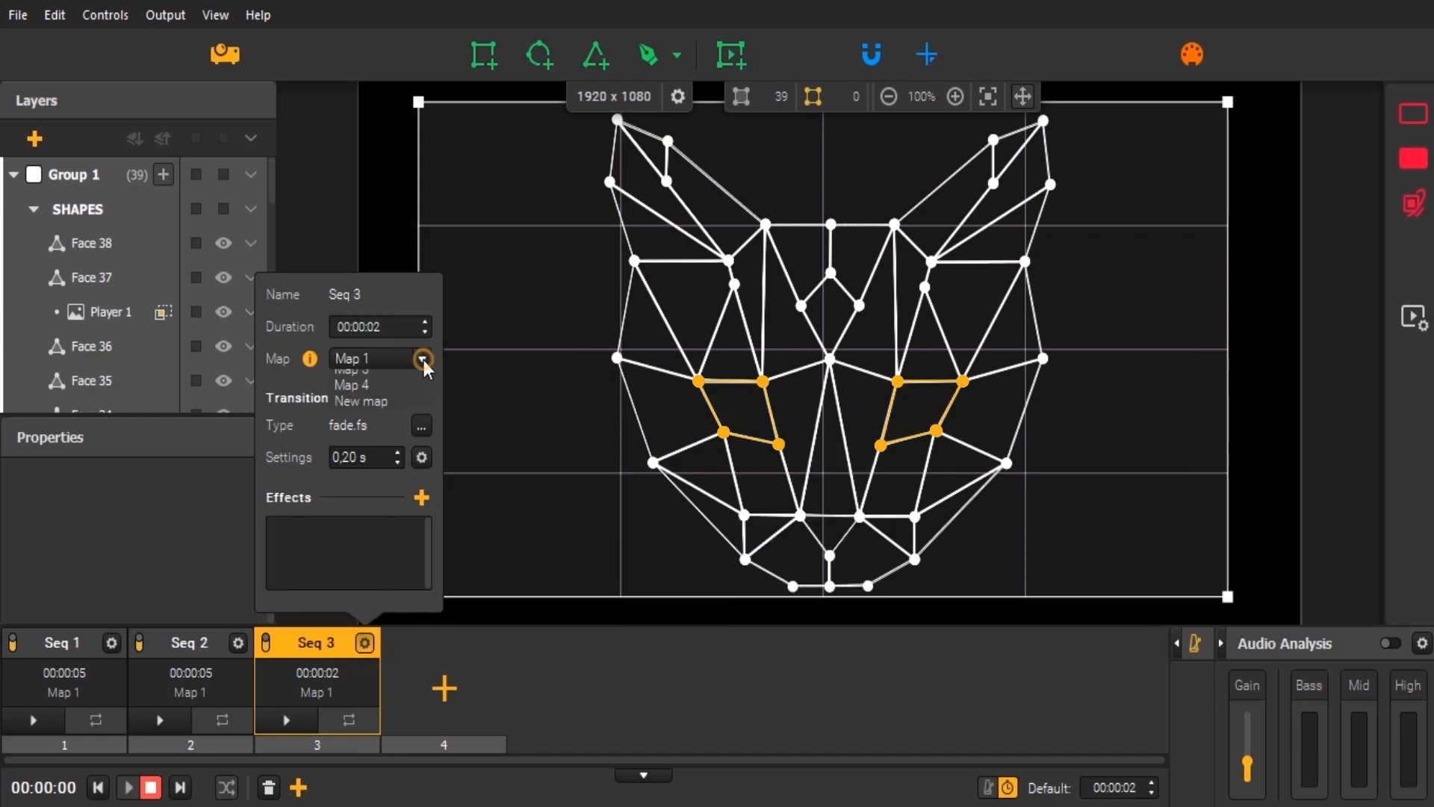
left_click(421, 357)
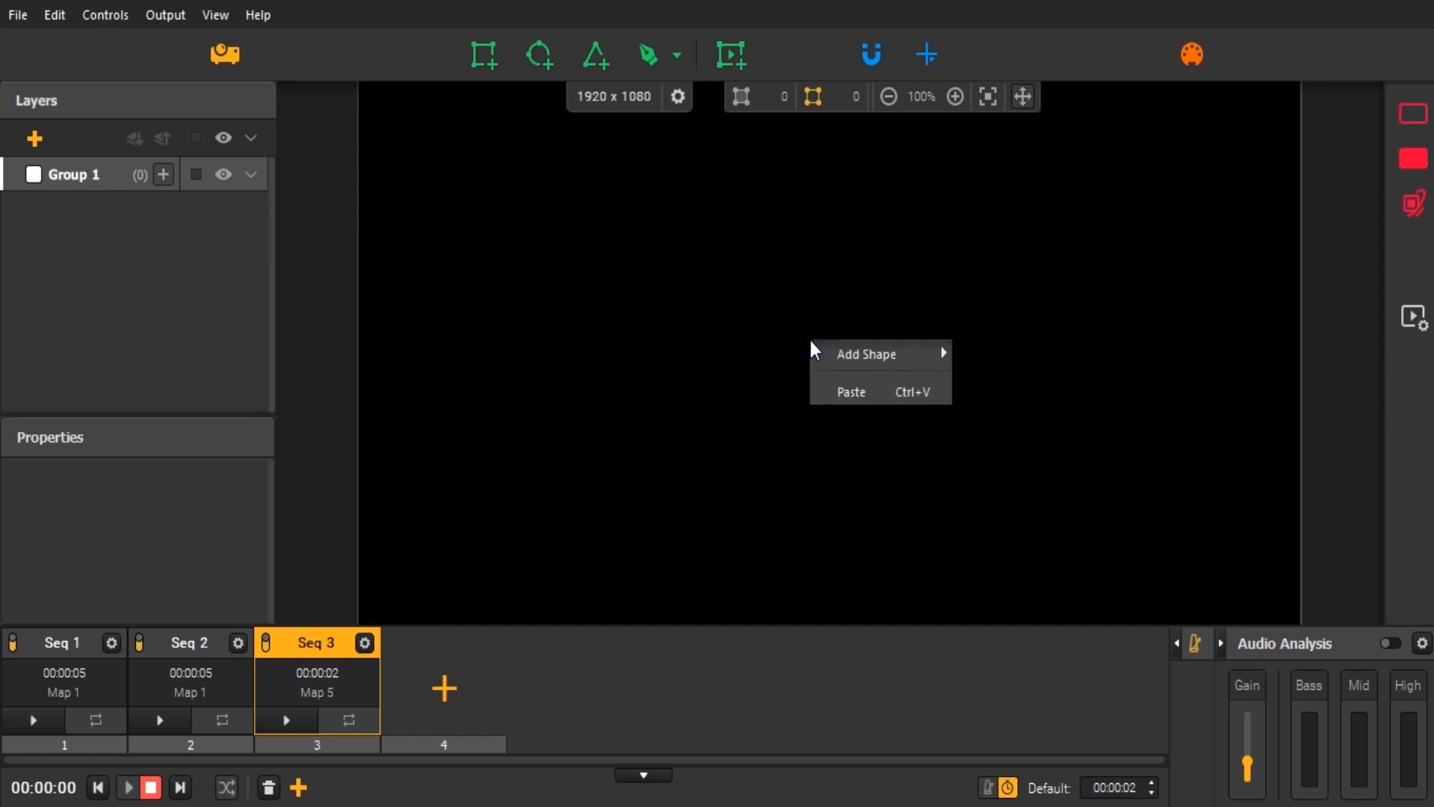
left_click(865, 354)
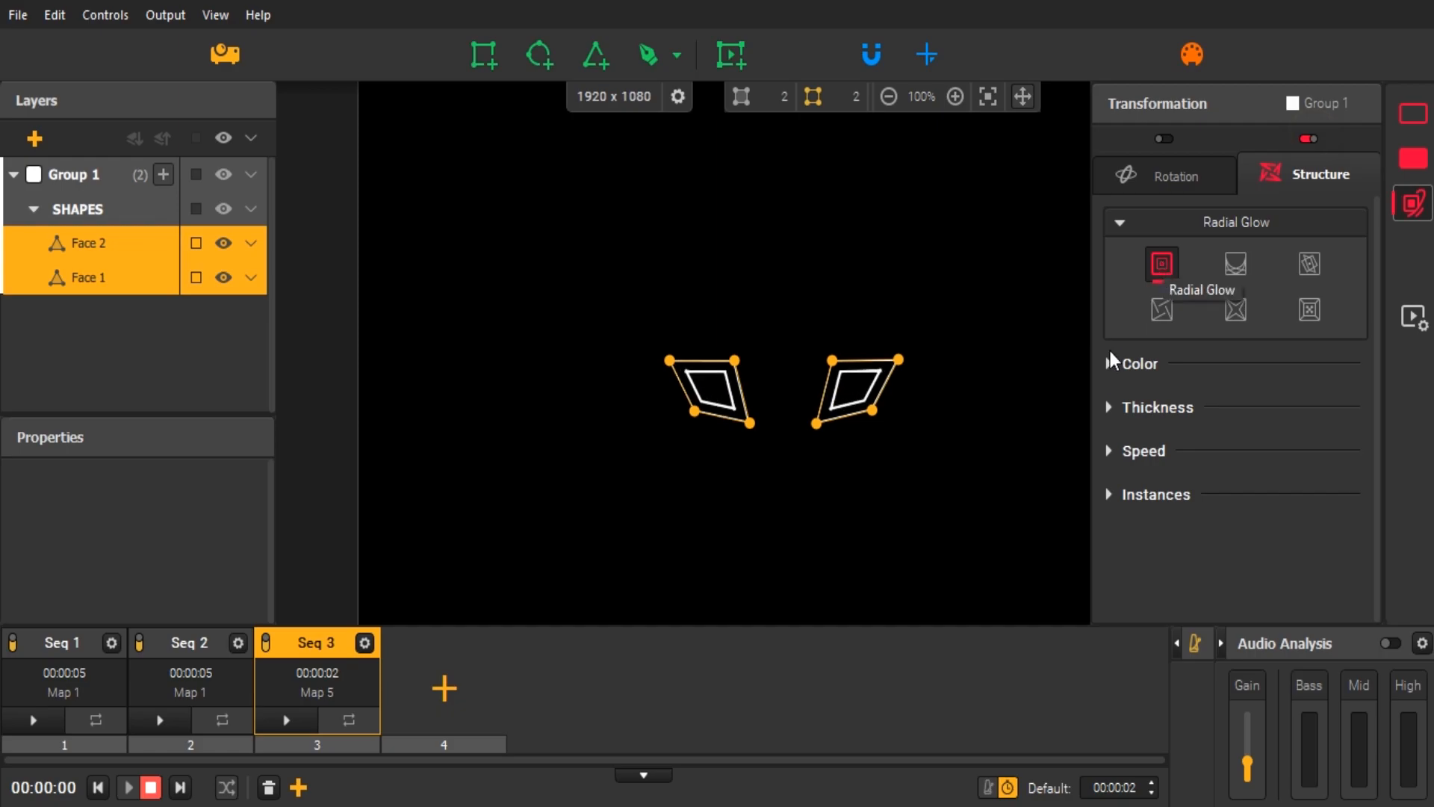
left_click(1139, 363)
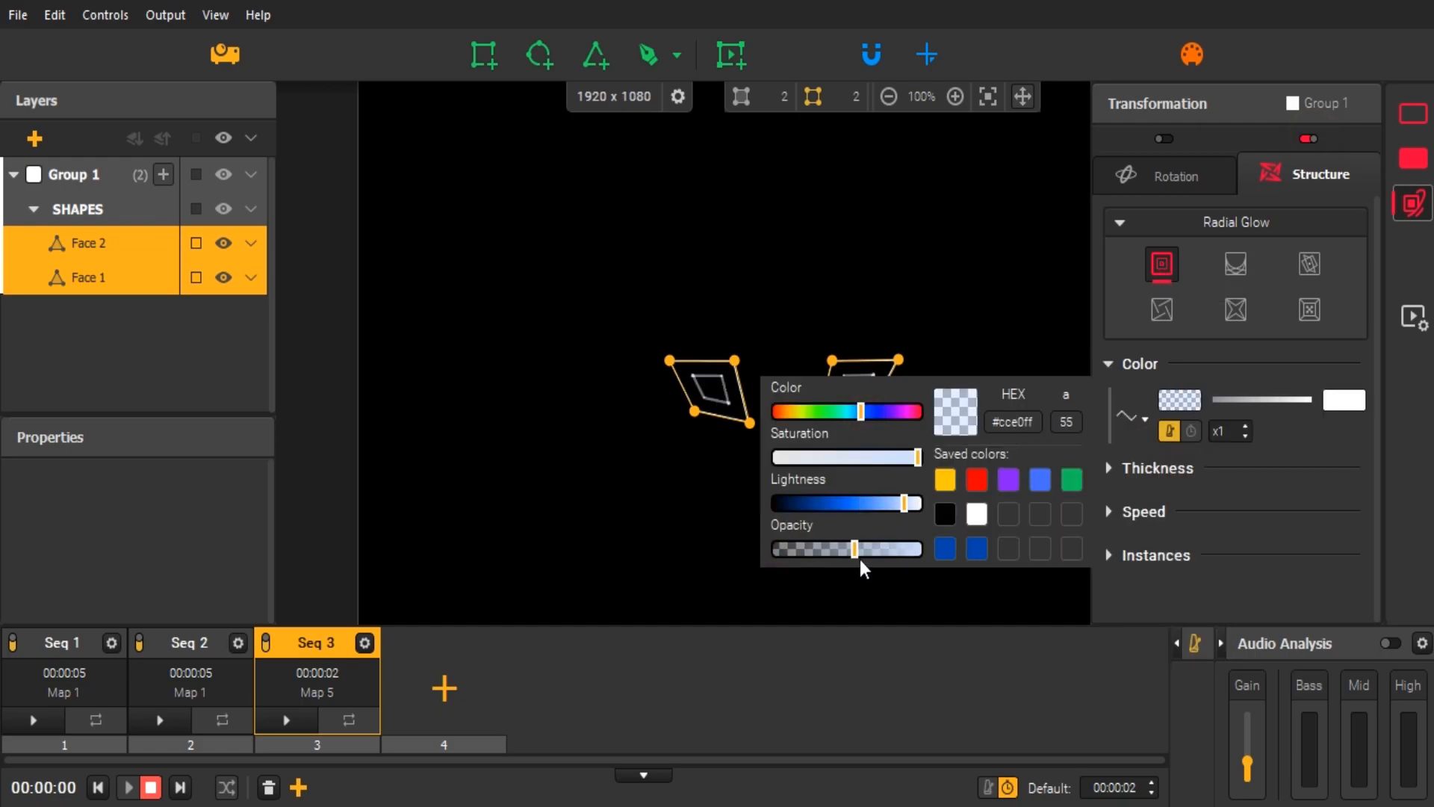
left_click(63, 642)
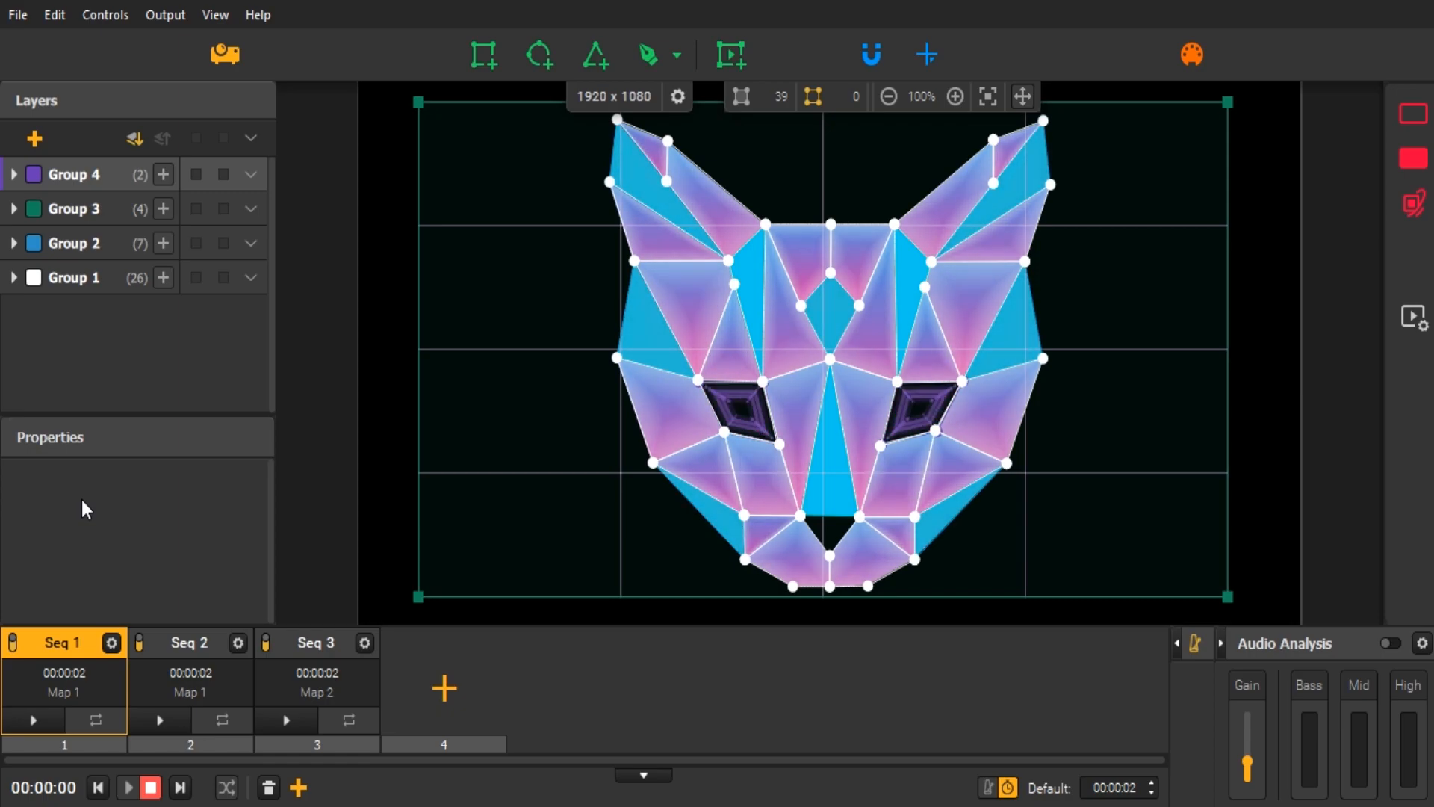
- Move Seq 3 to play second and preview the sequences with the 5-second default duration
left_click(317, 642)
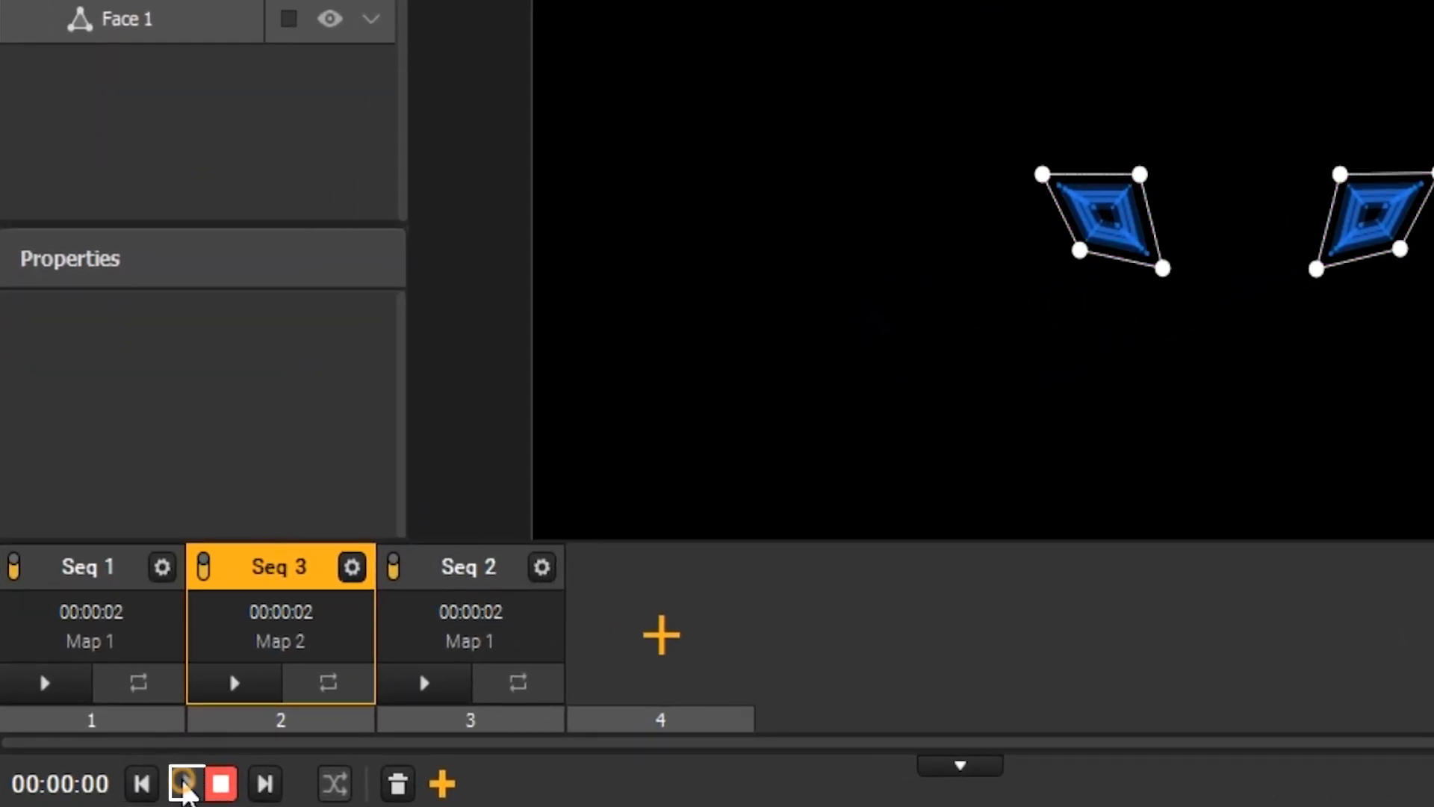
left_click(187, 781)
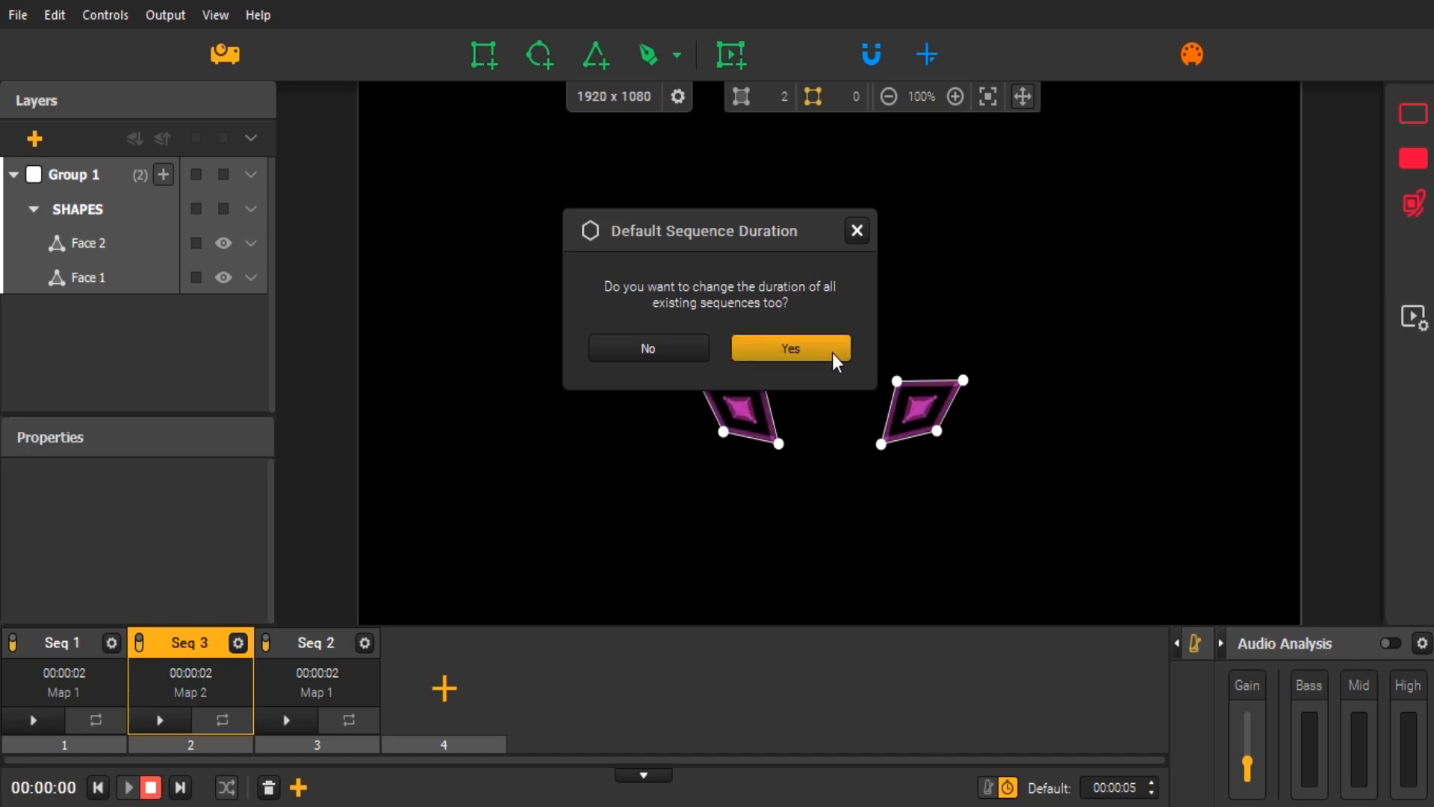
- Apply 5 seconds to all sequences, then shorten Seq 3's duration to 3 seconds
left_click(788, 348)
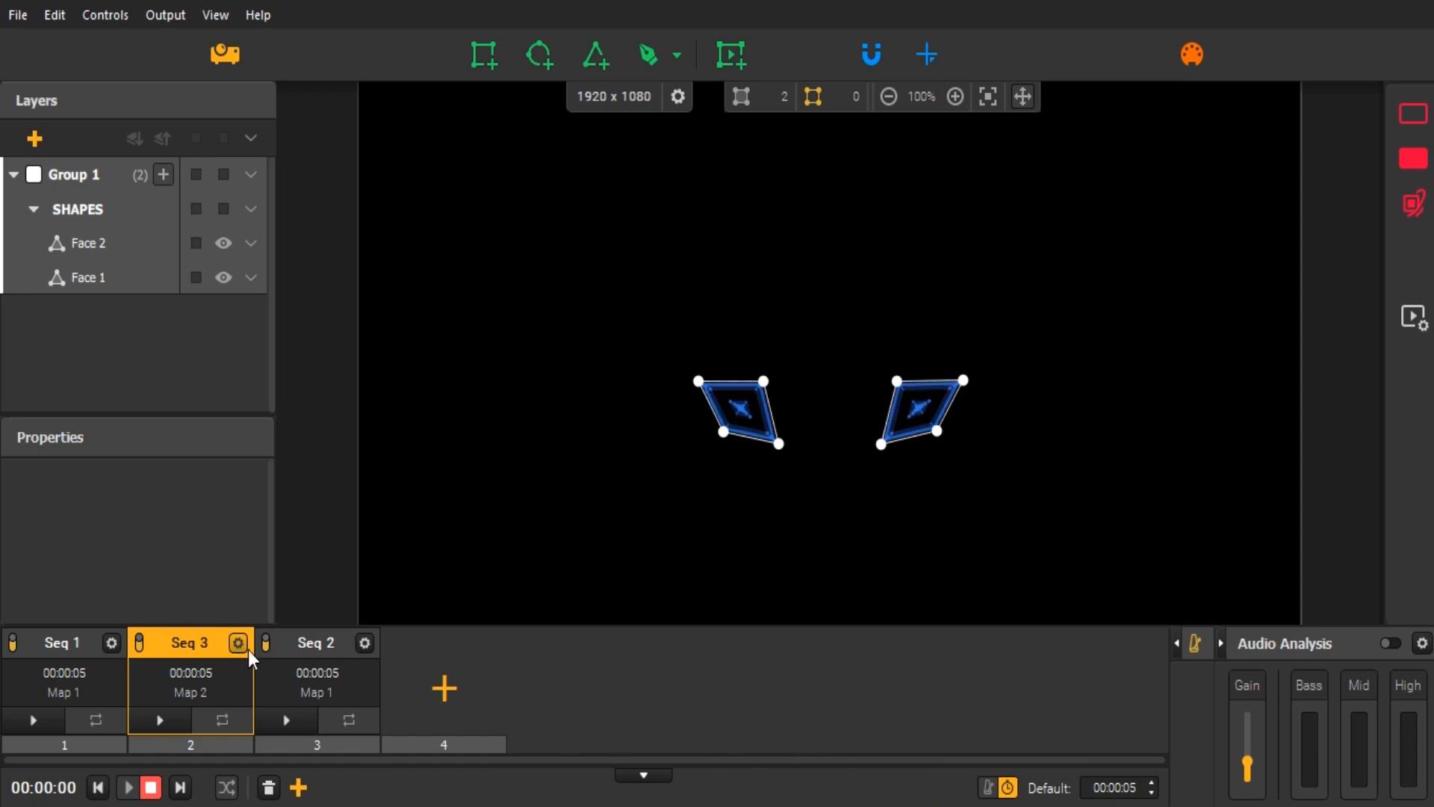
left_click(238, 642)
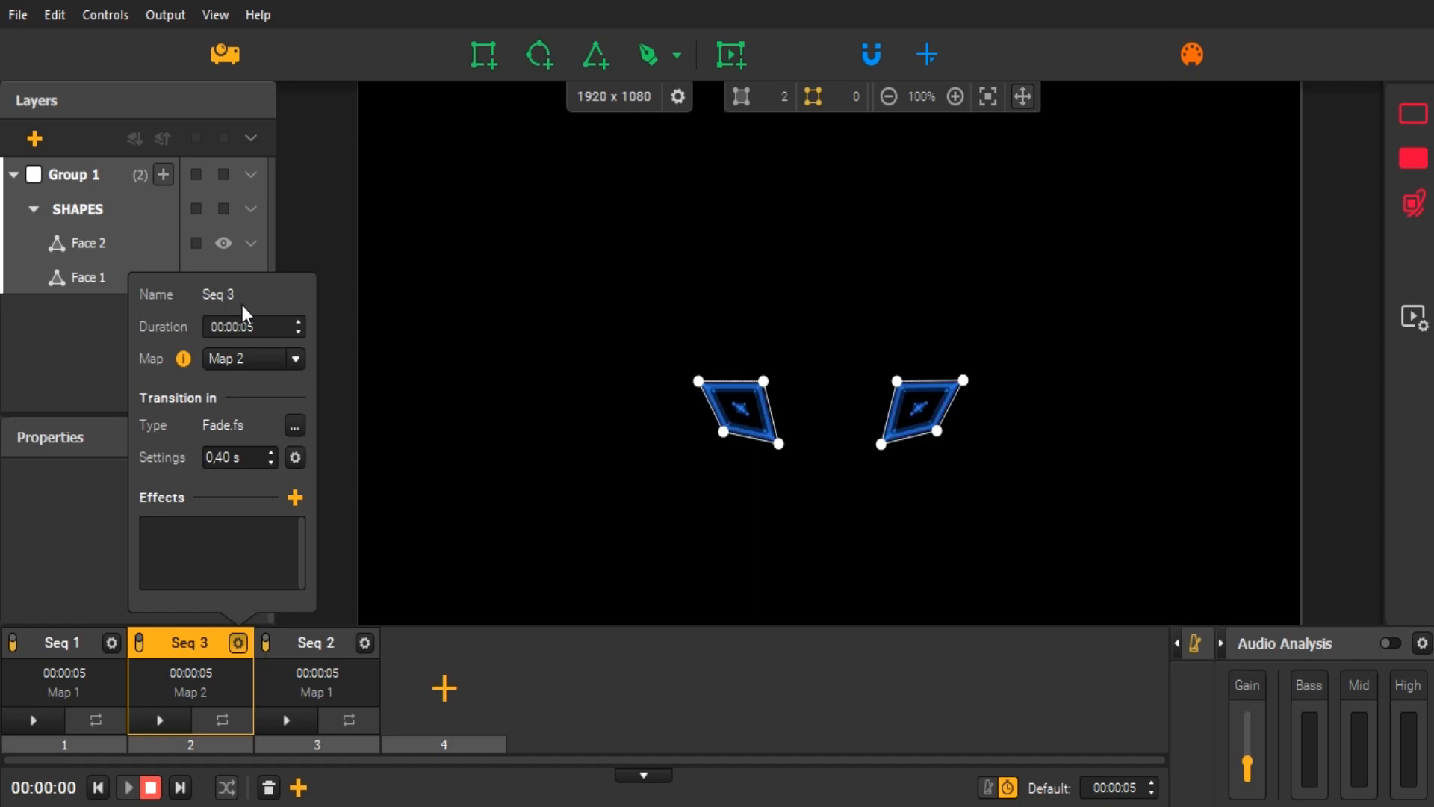
left_click(247, 328)
type("3")
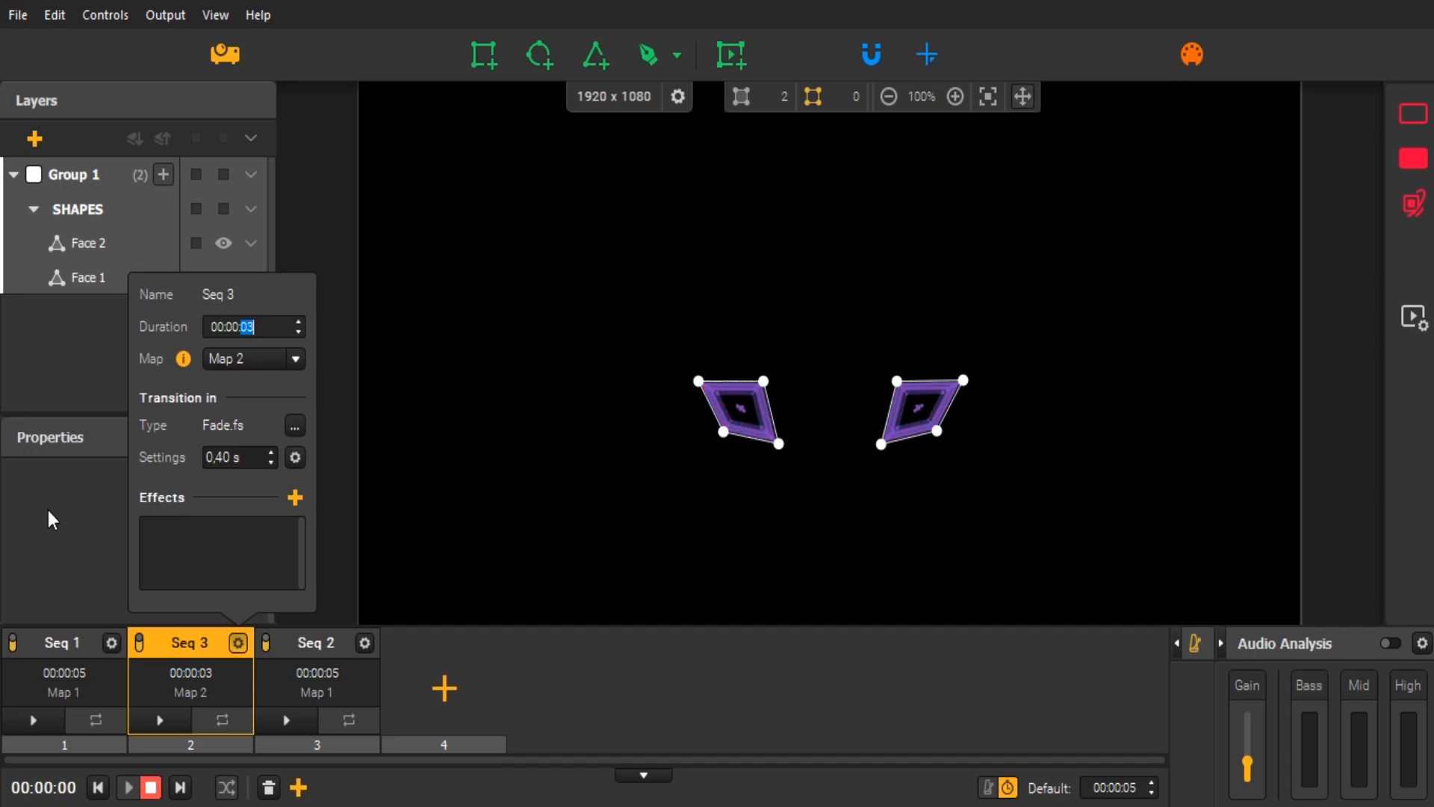
left_click(32, 720)
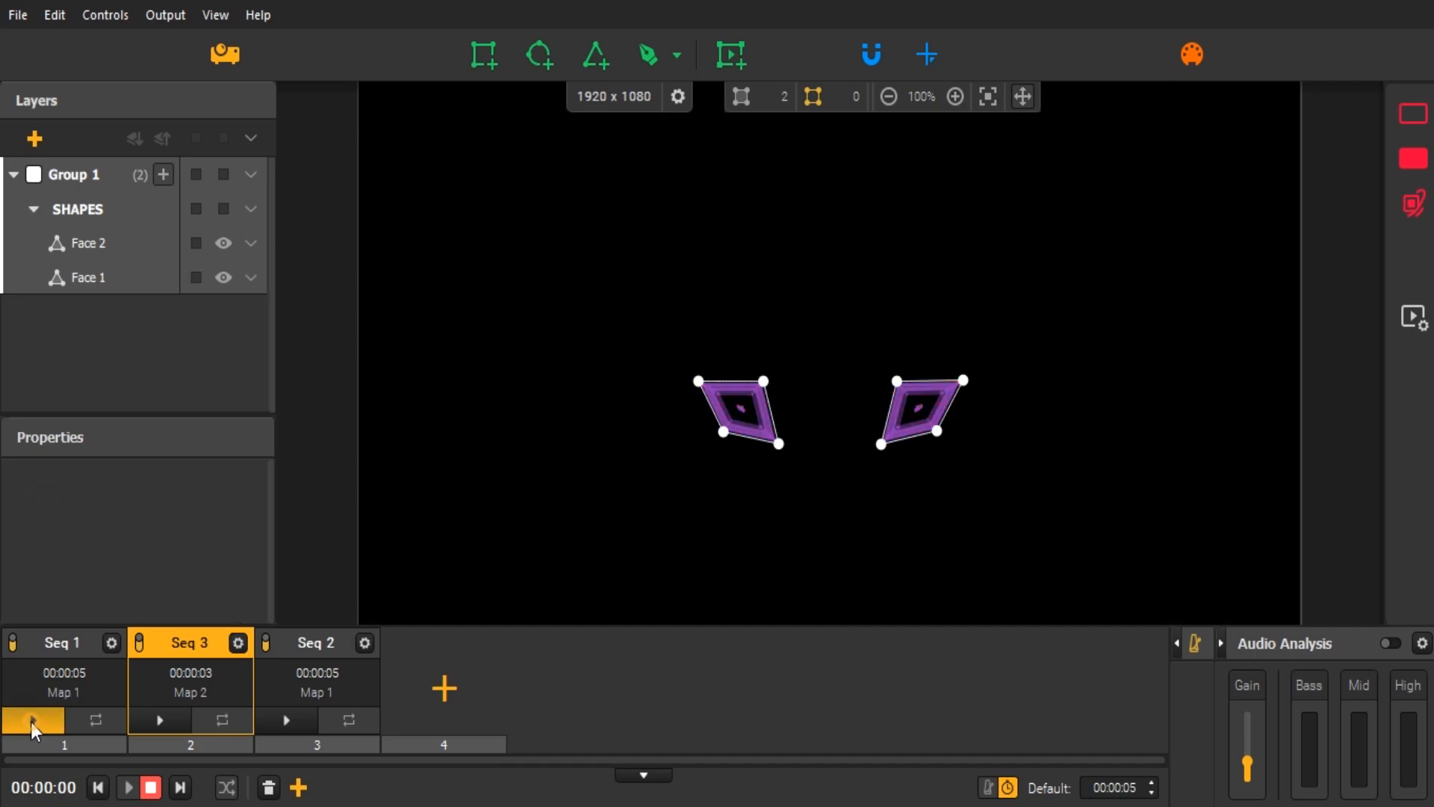
- Start playback from Seq 1 to project the full coloured cat face
left_click(31, 721)
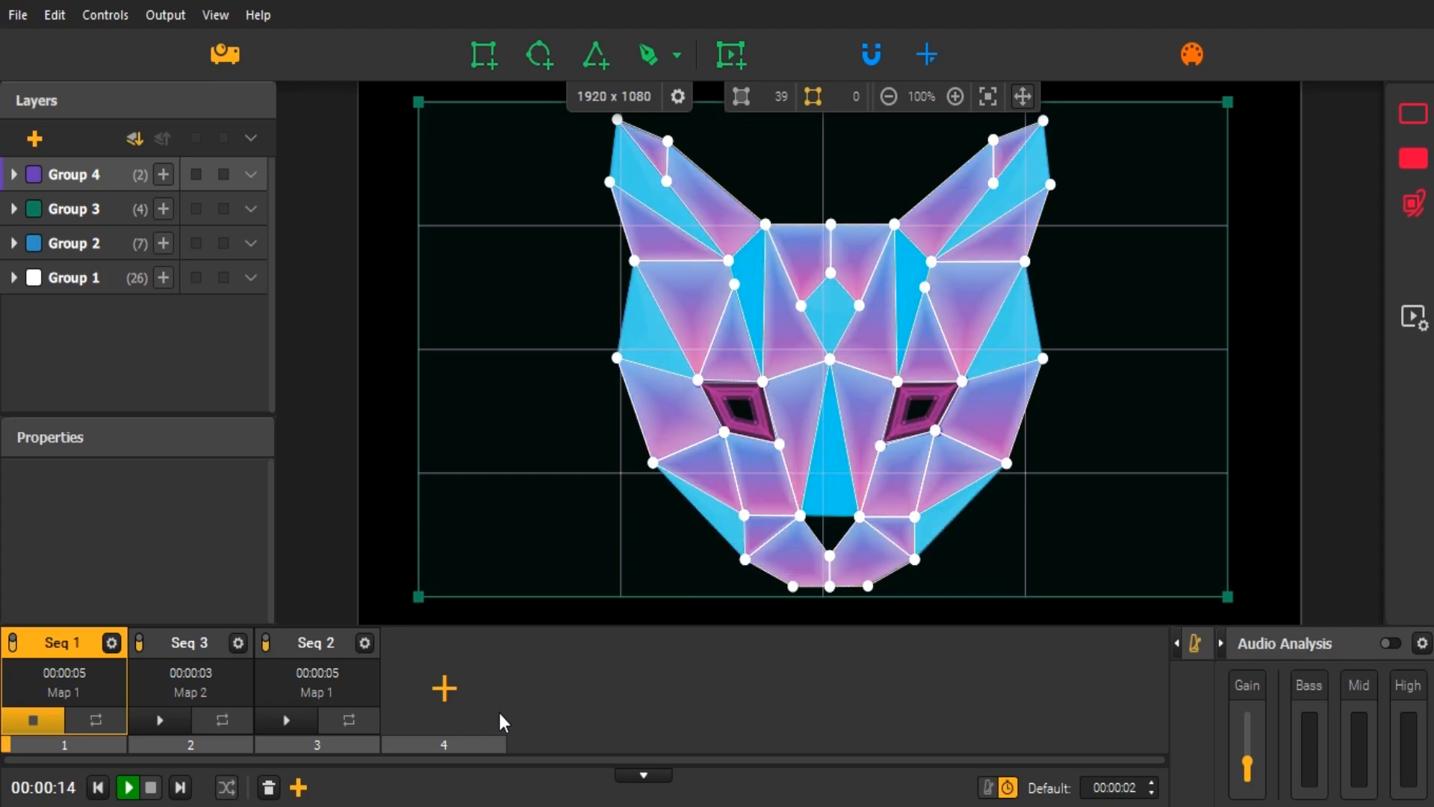
- Replace Seq 3's Fade transition with the Glitch Memories.fs shader
left_click(151, 787)
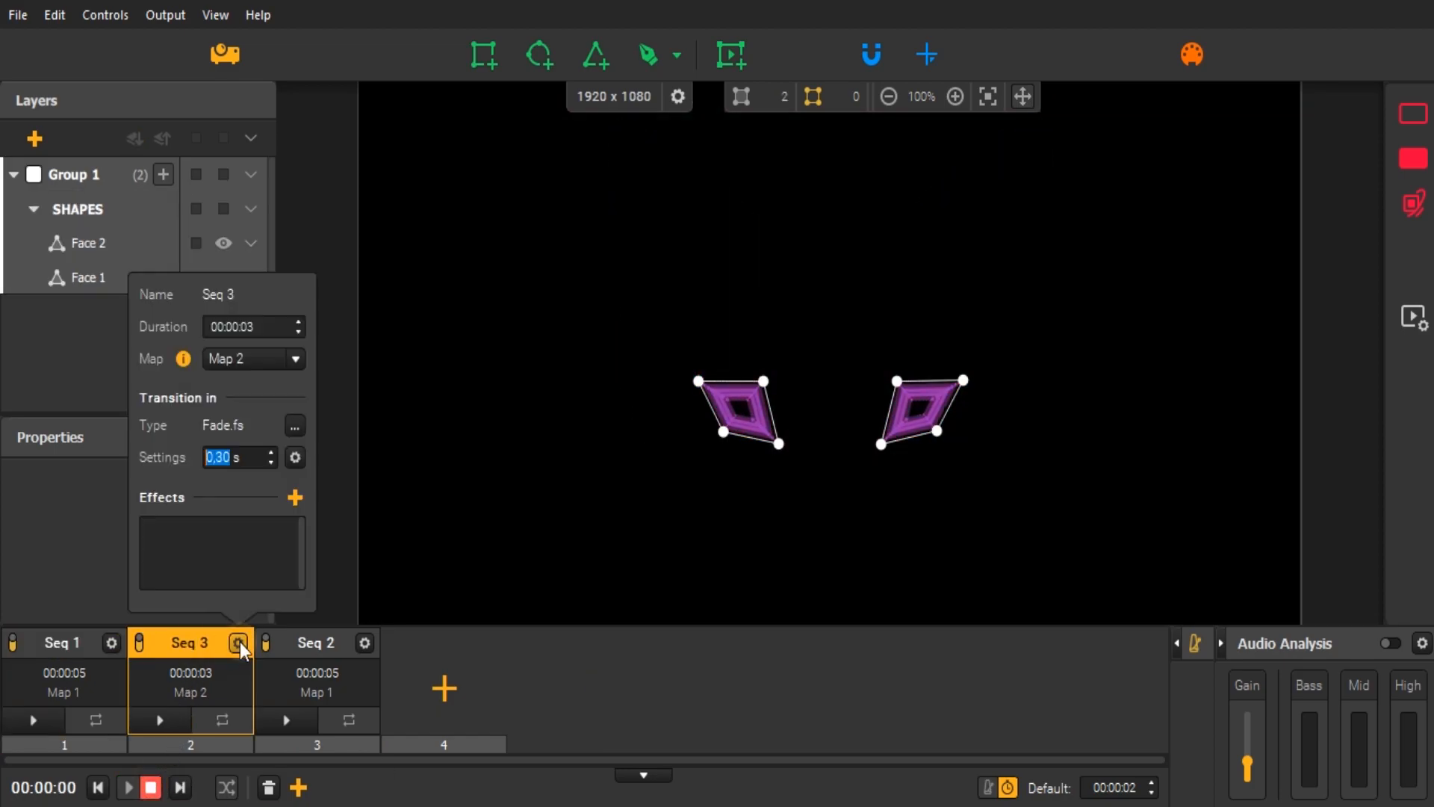
left_click(295, 426)
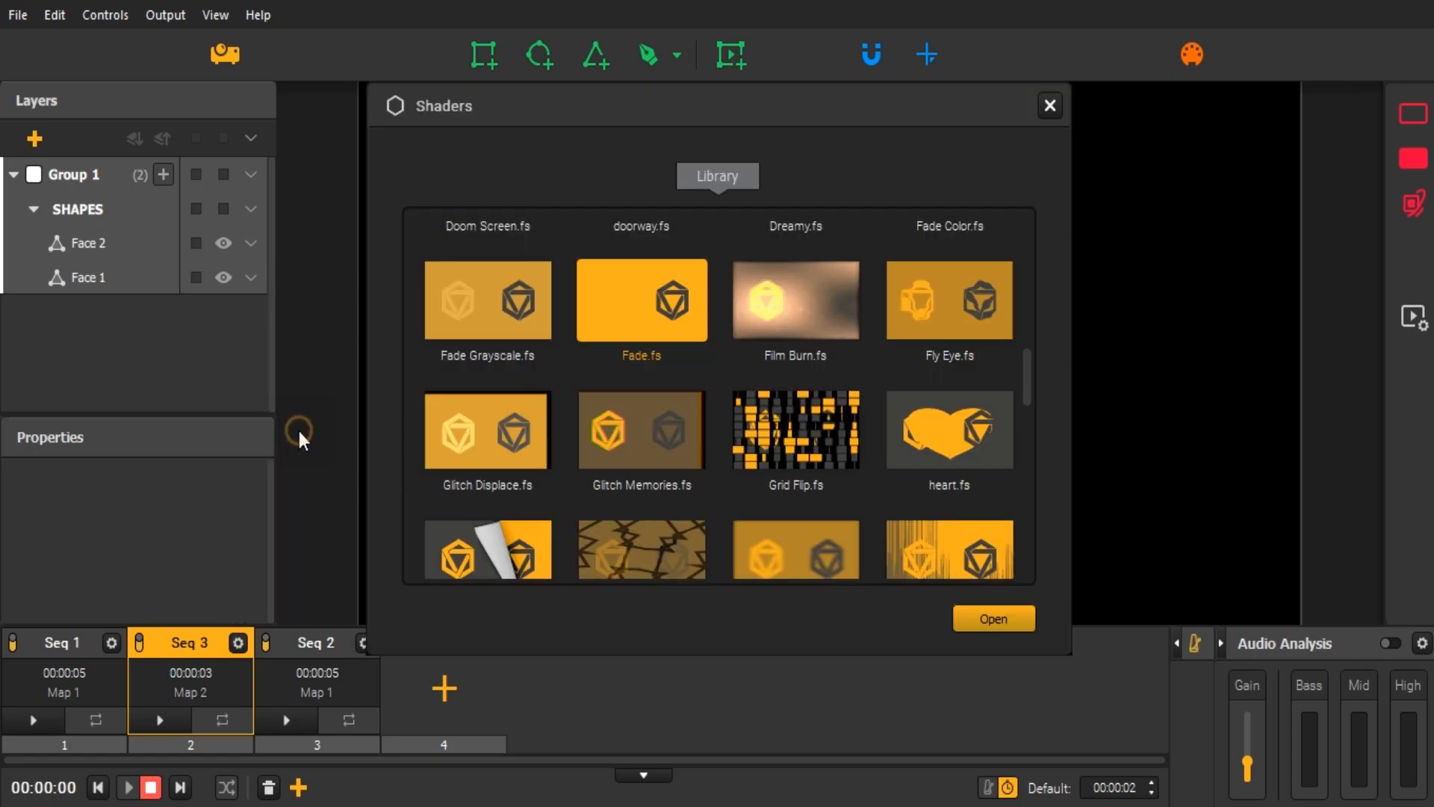
scroll("down", 3)
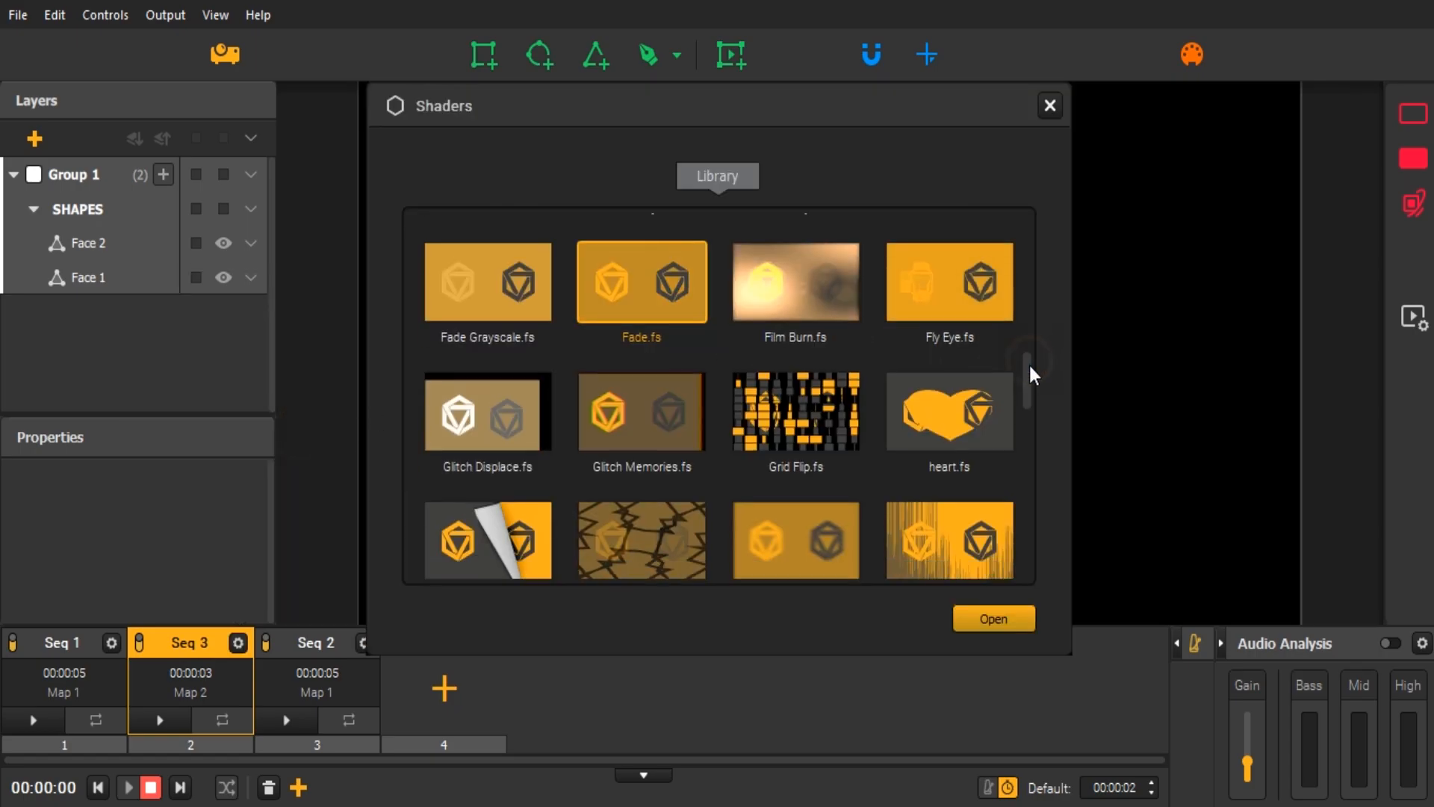
scroll("down", 3)
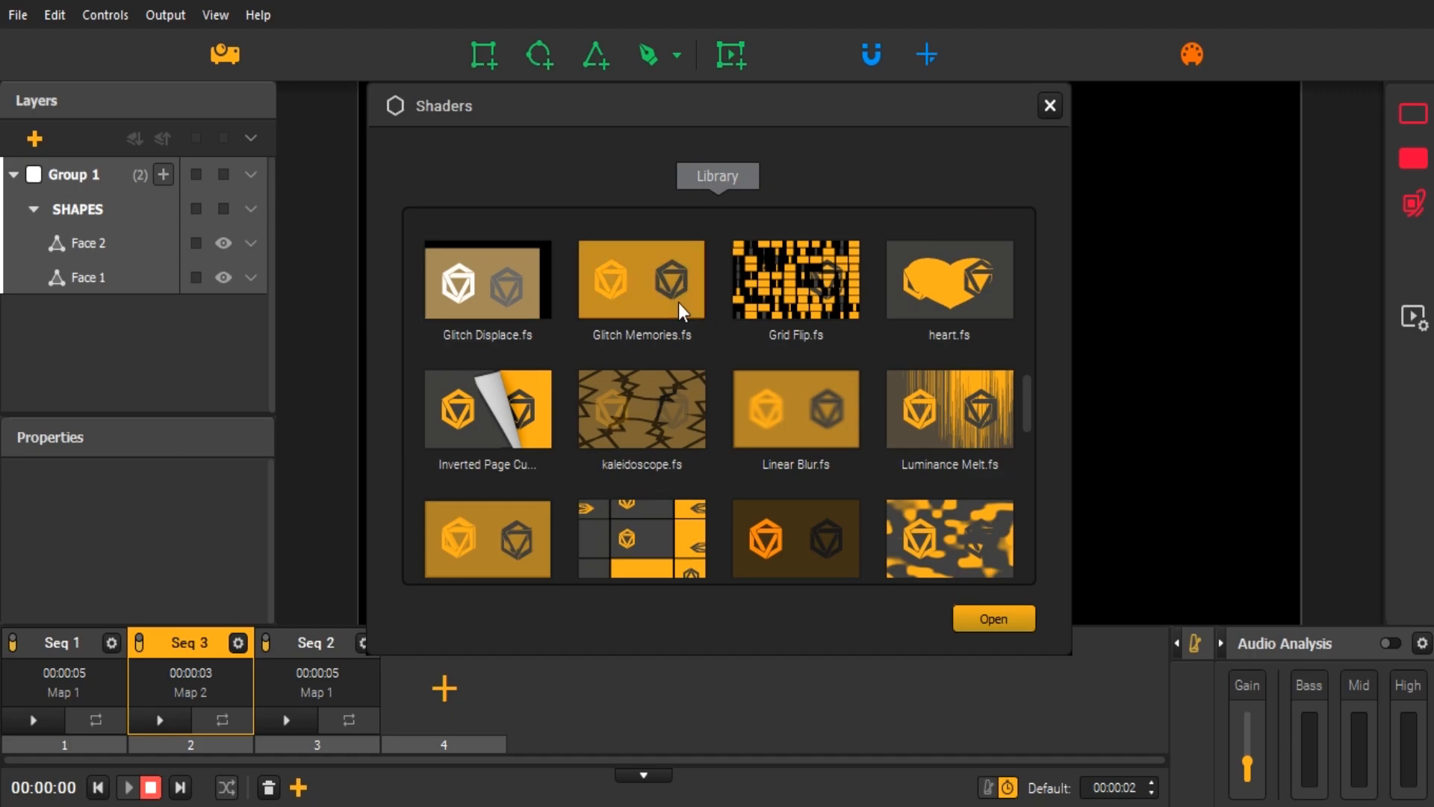
left_click(641, 280)
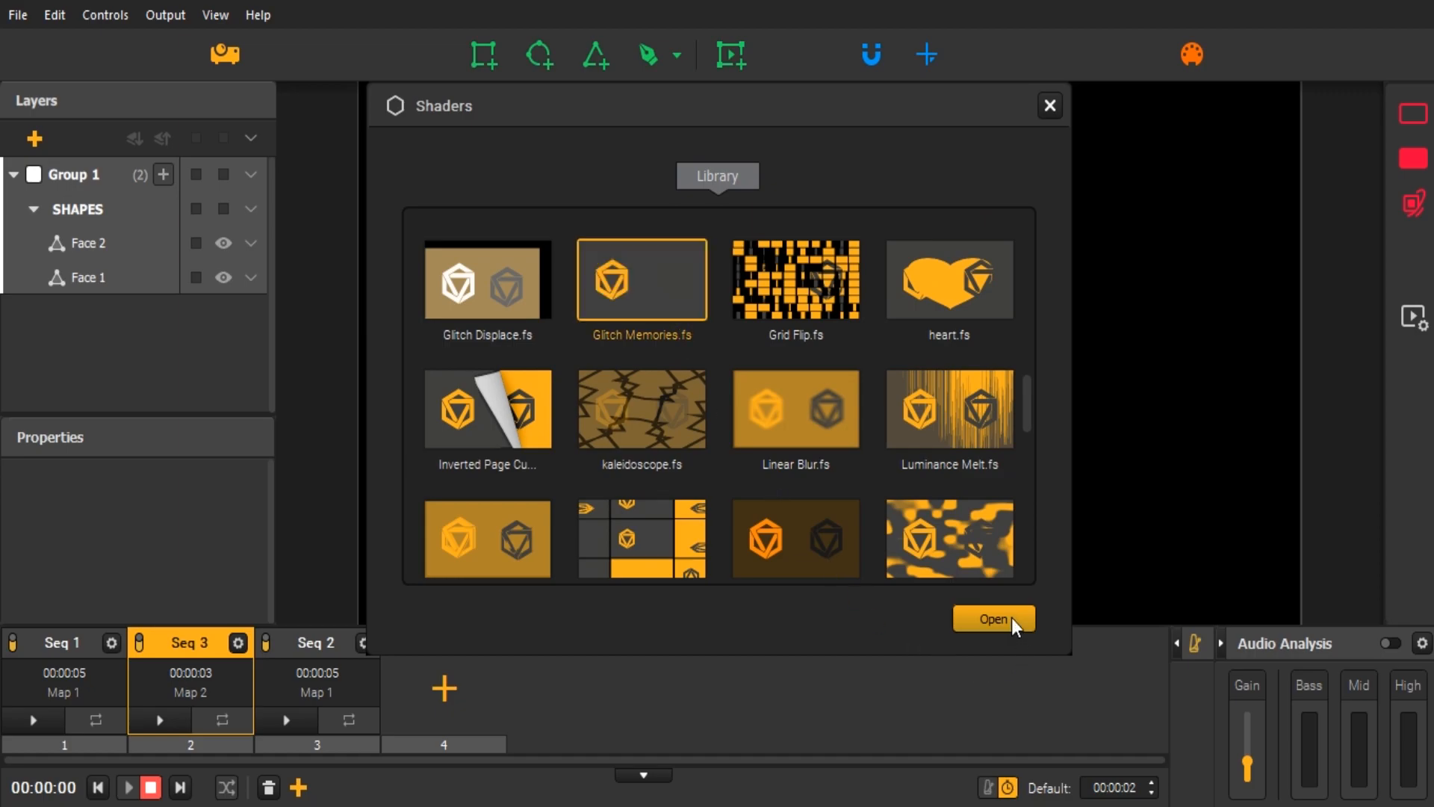
left_click(992, 618)
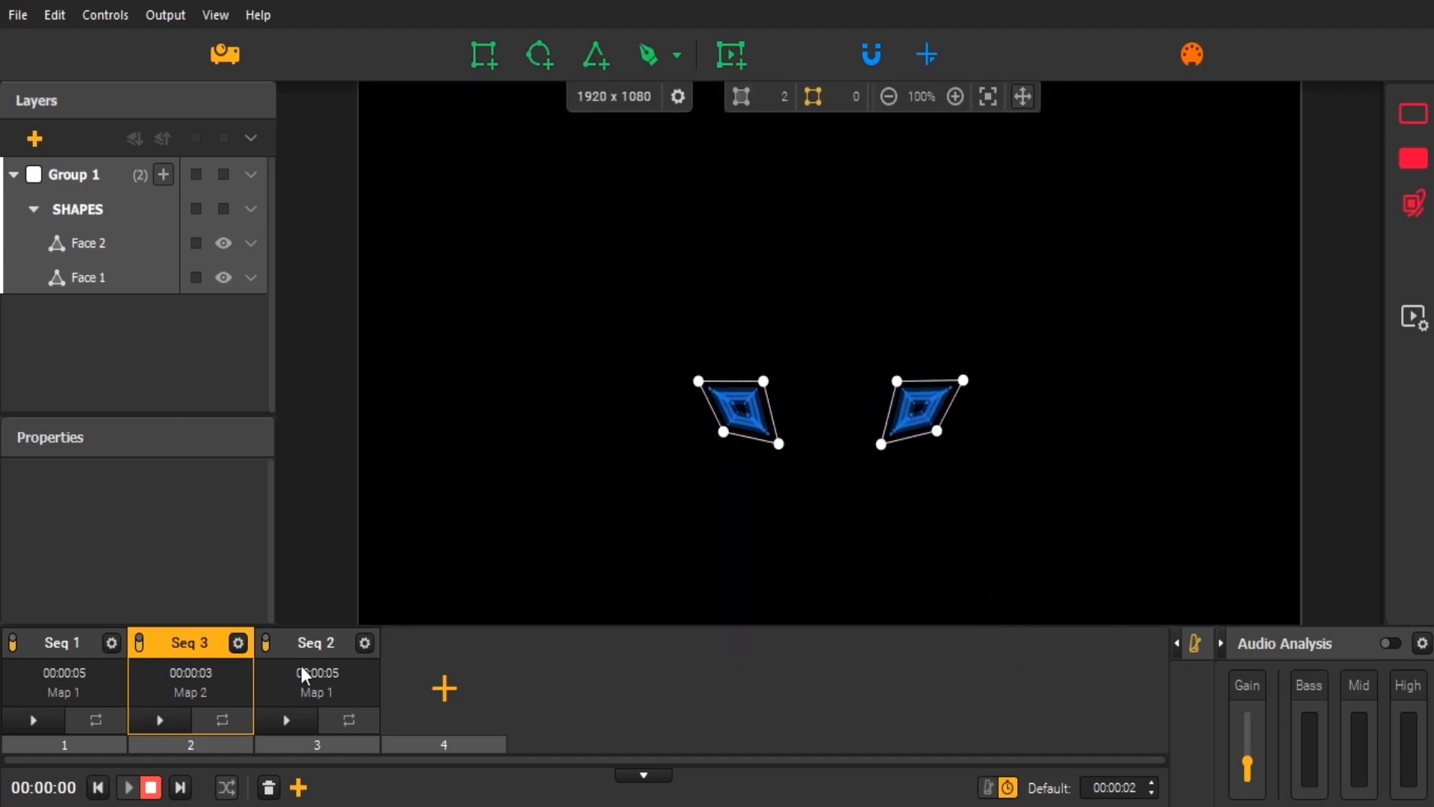
- Set Seq 3's Glitch Memories transition length to half a second and resume playback
left_click(237, 643)
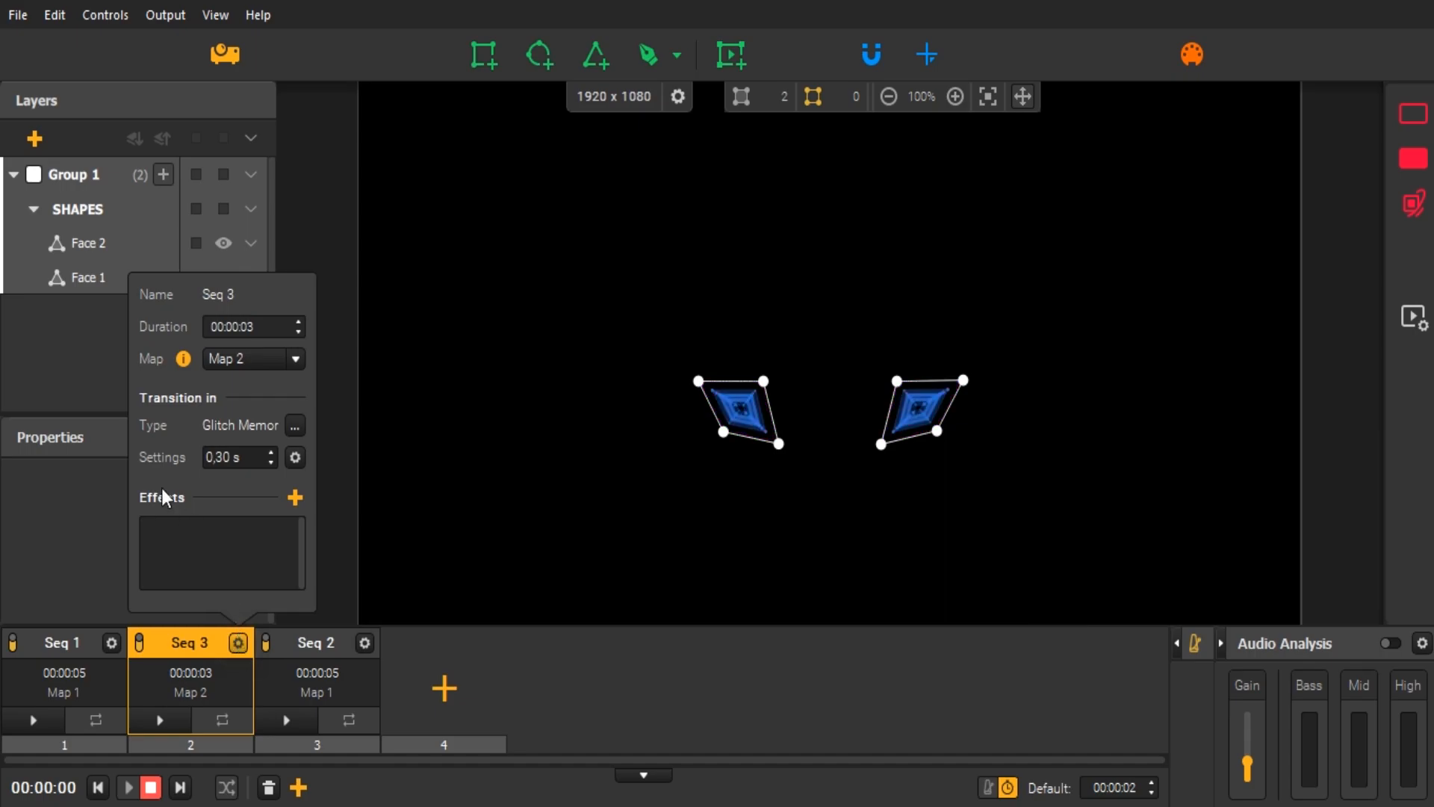
left_click(233, 457)
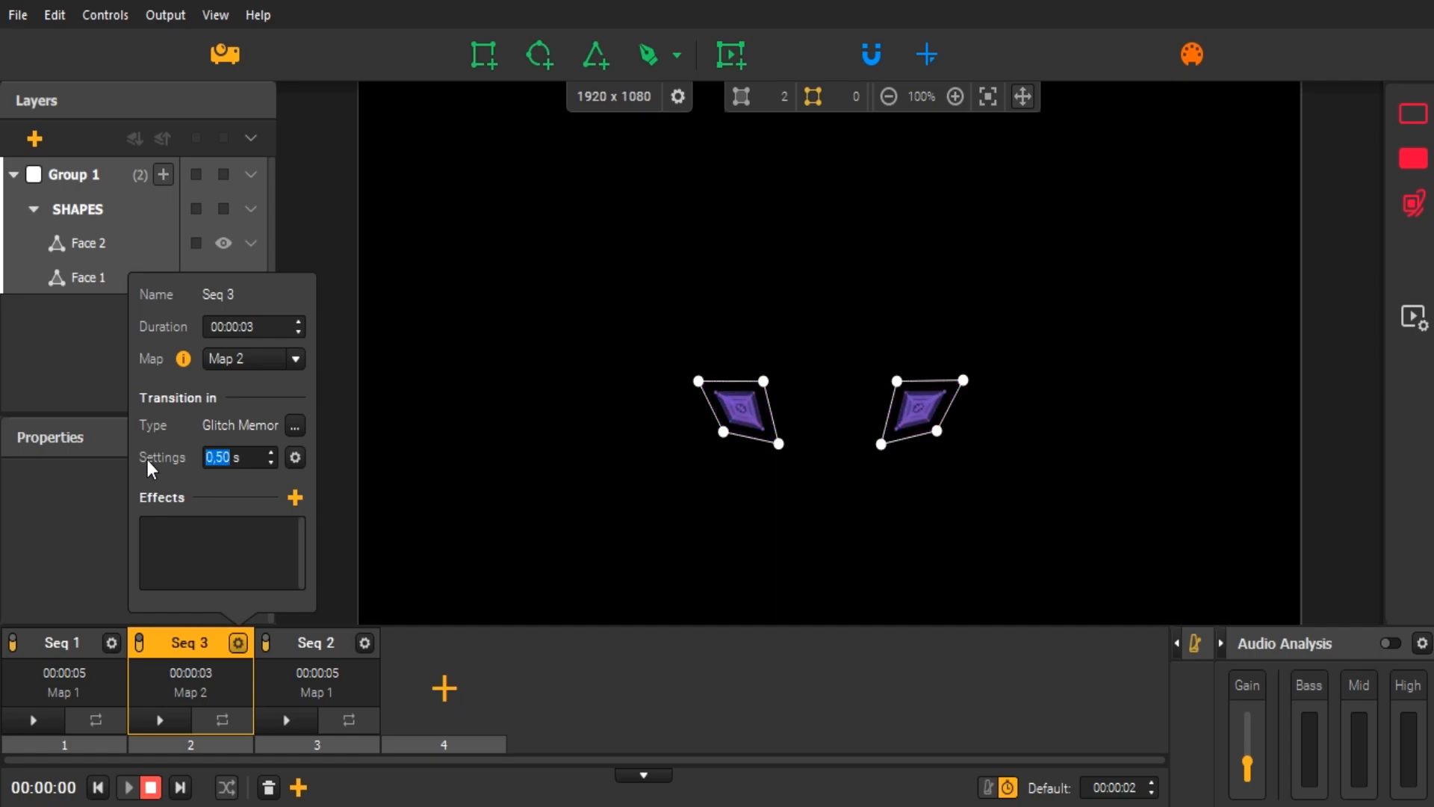
left_click(32, 722)
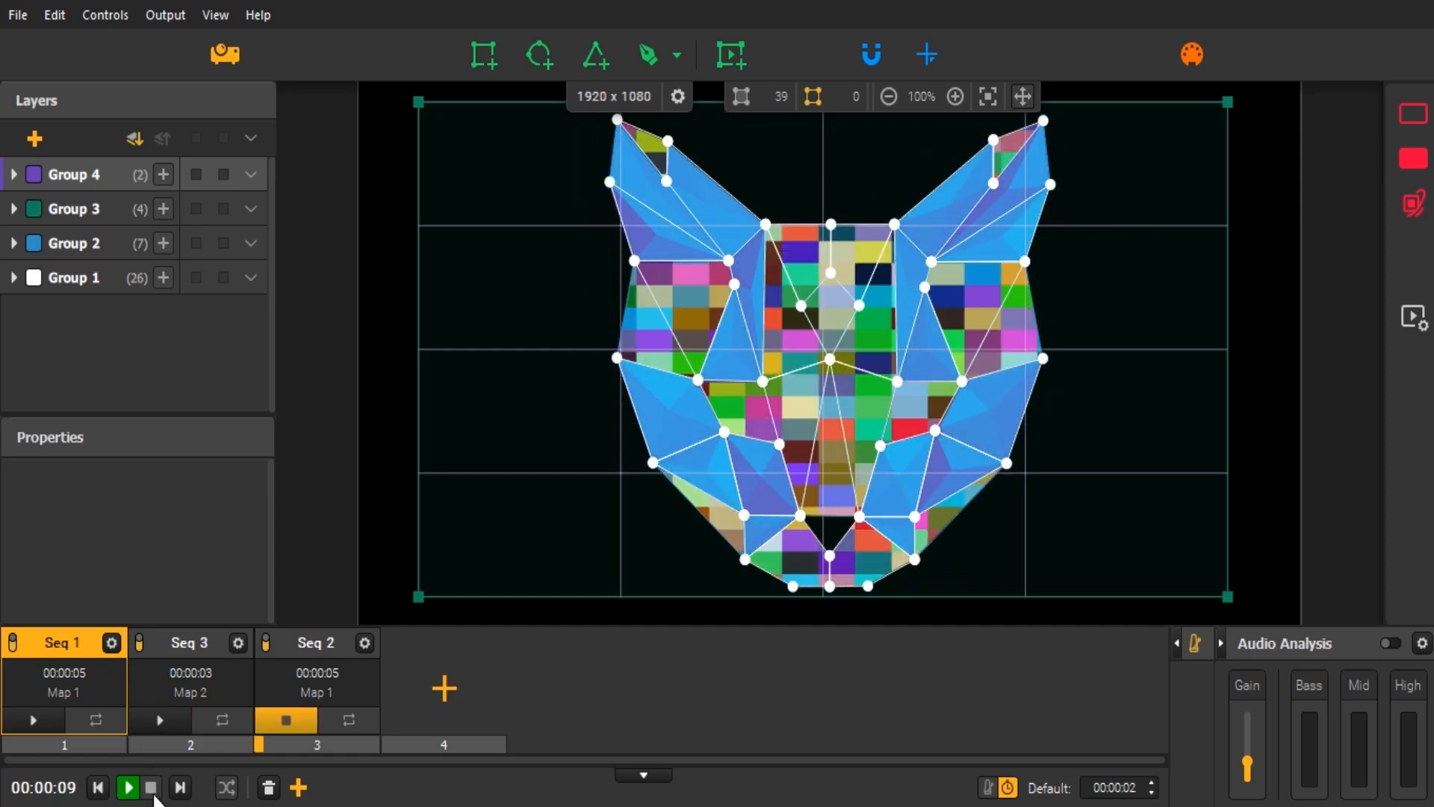
left_click(127, 788)
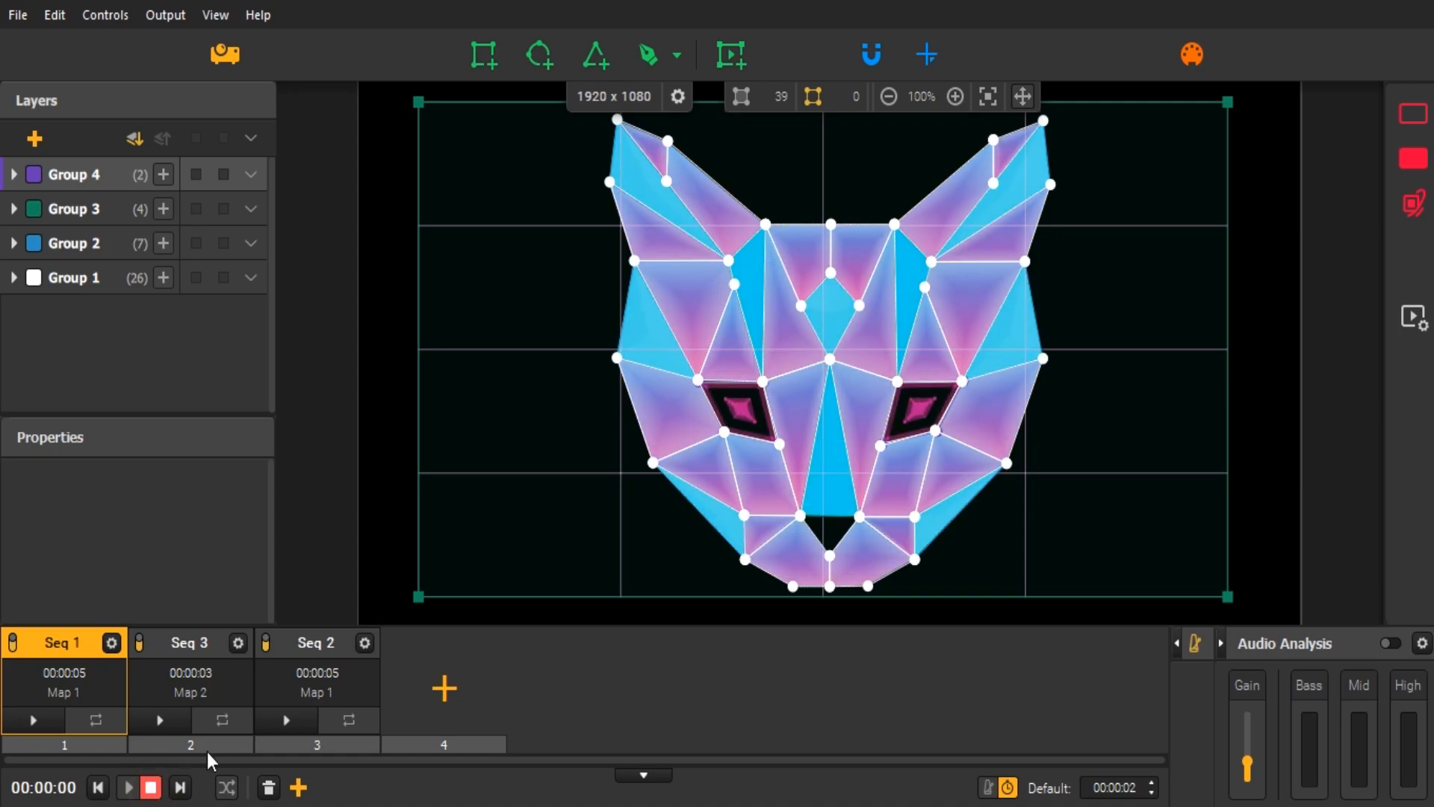
left_click(315, 641)
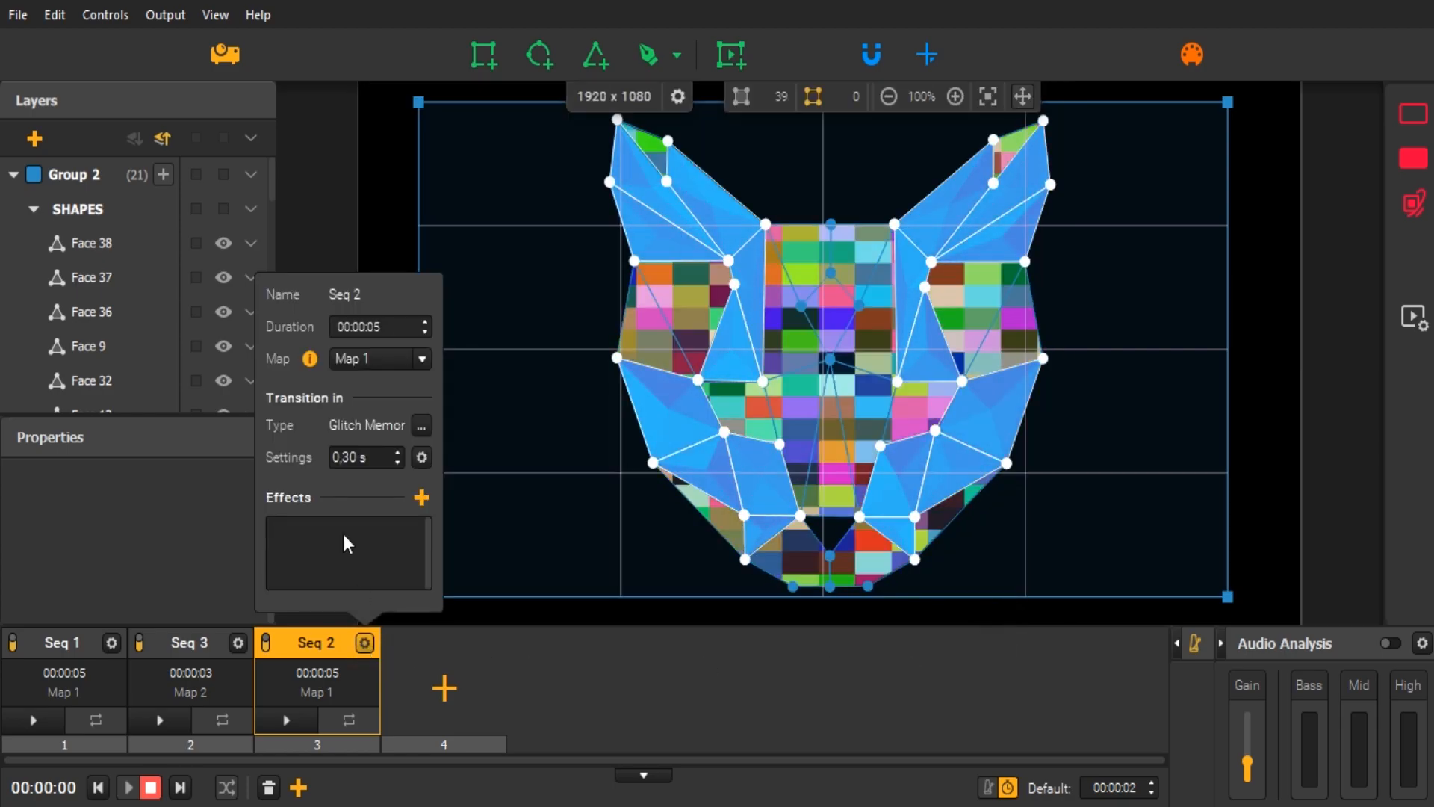
left_click(395, 451)
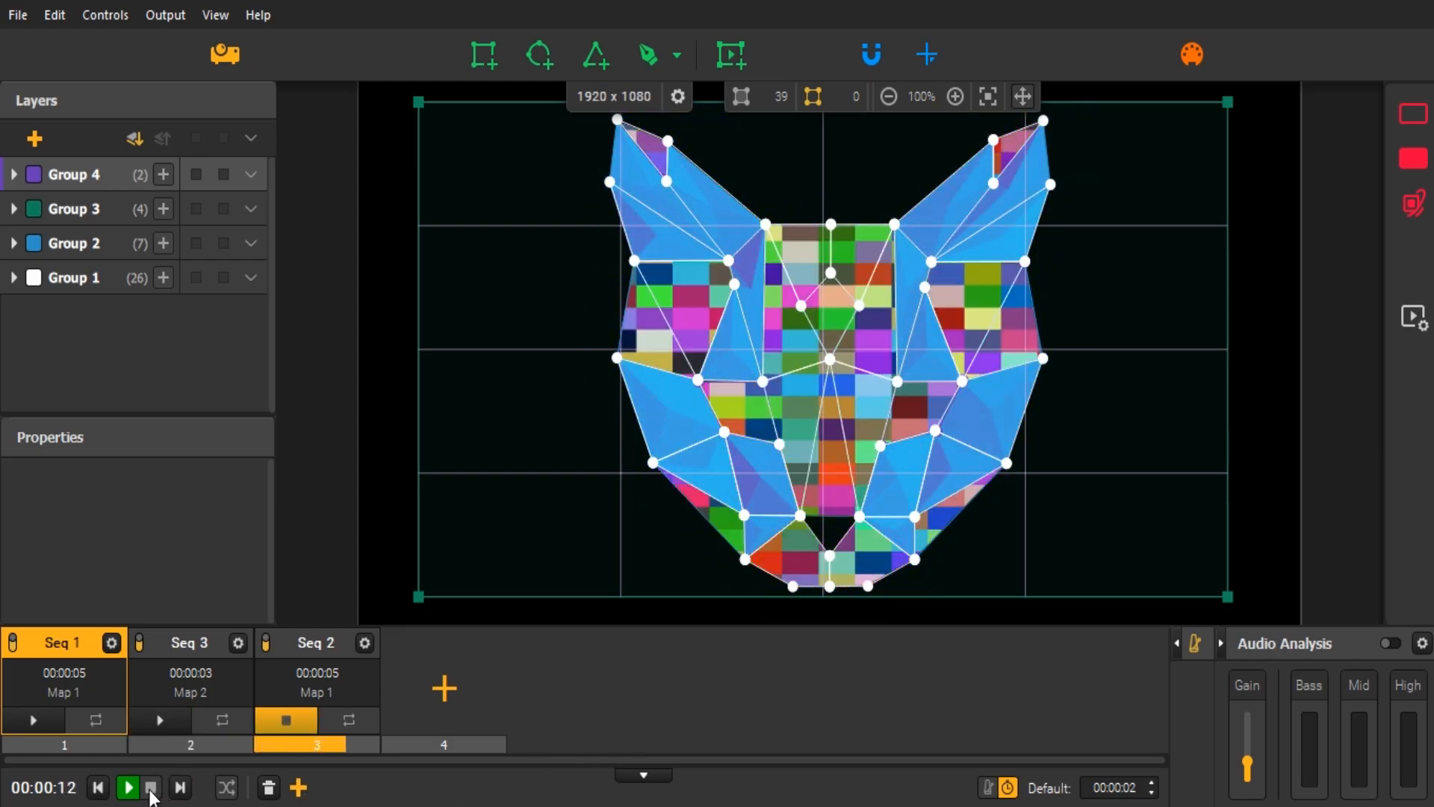
left_click(150, 787)
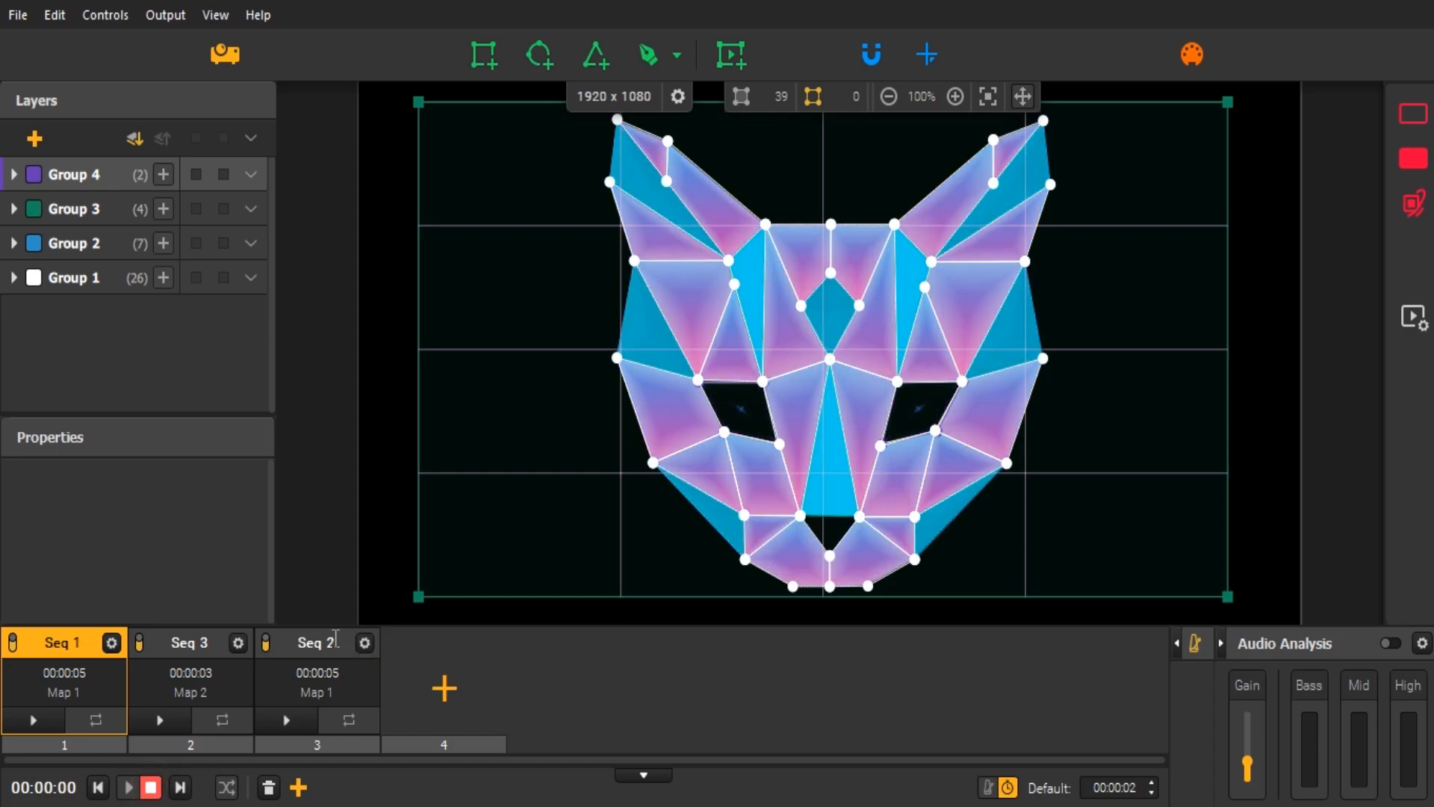
- Add the VHS Glitch.fs effect to Seq 2
left_click(364, 643)
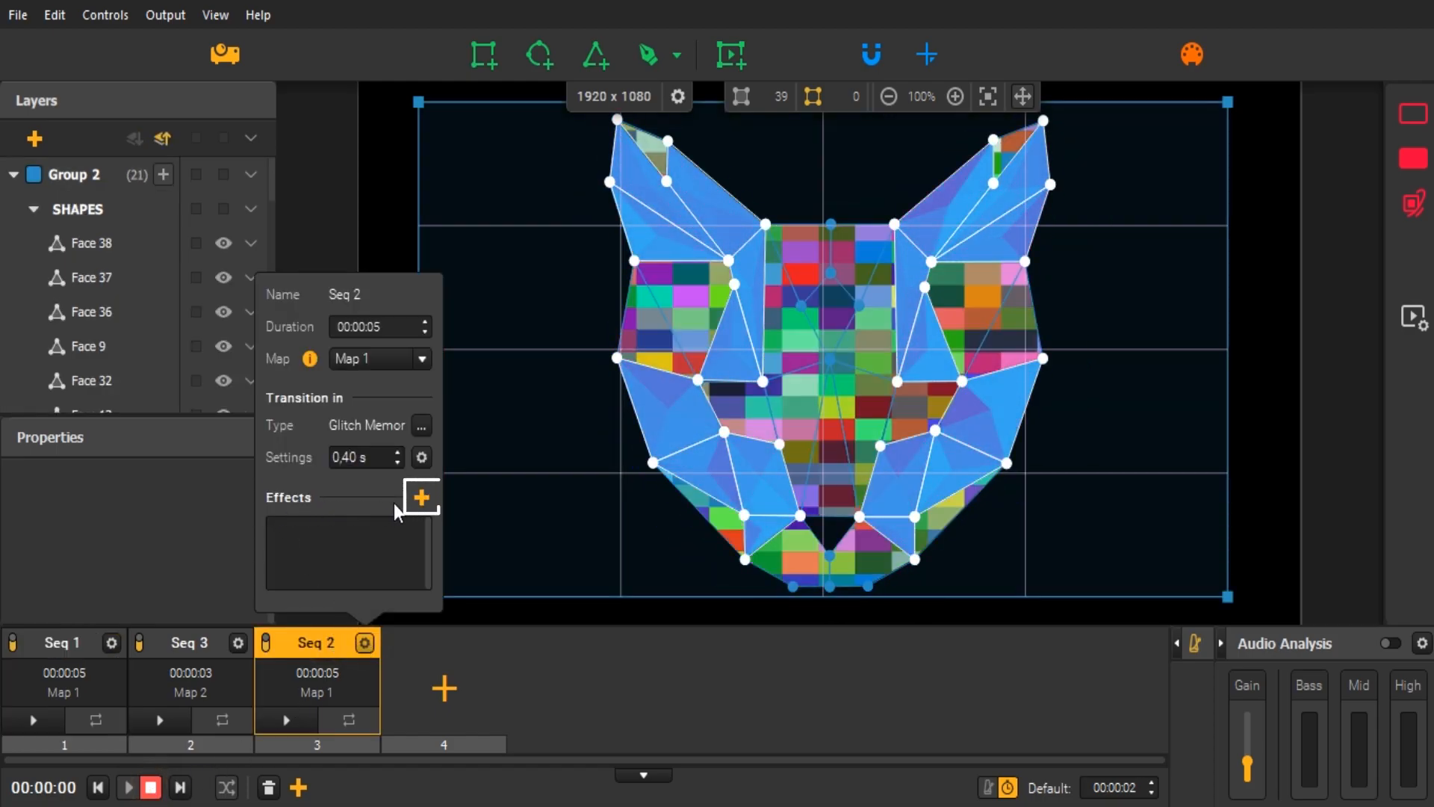
left_click(421, 498)
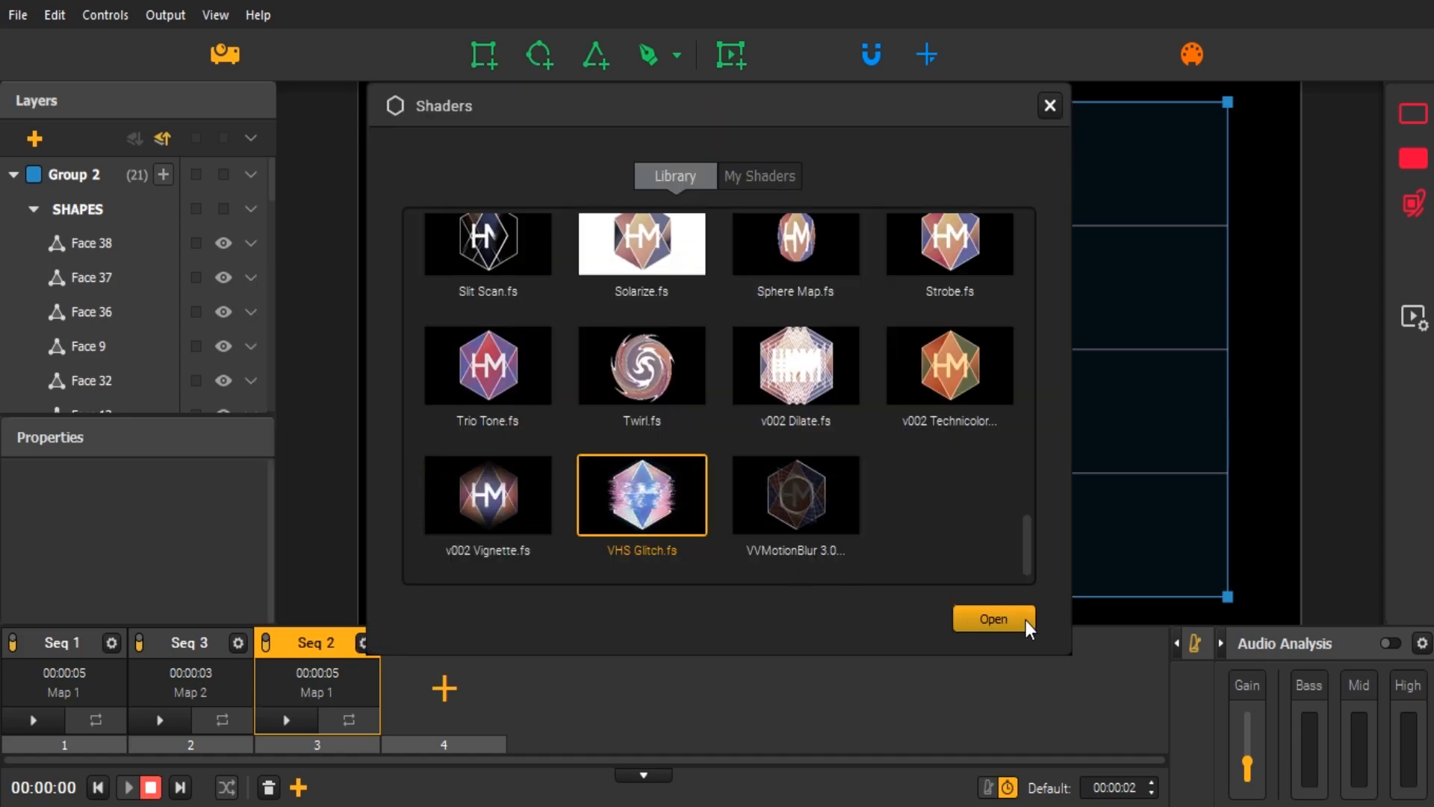
left_click(992, 618)
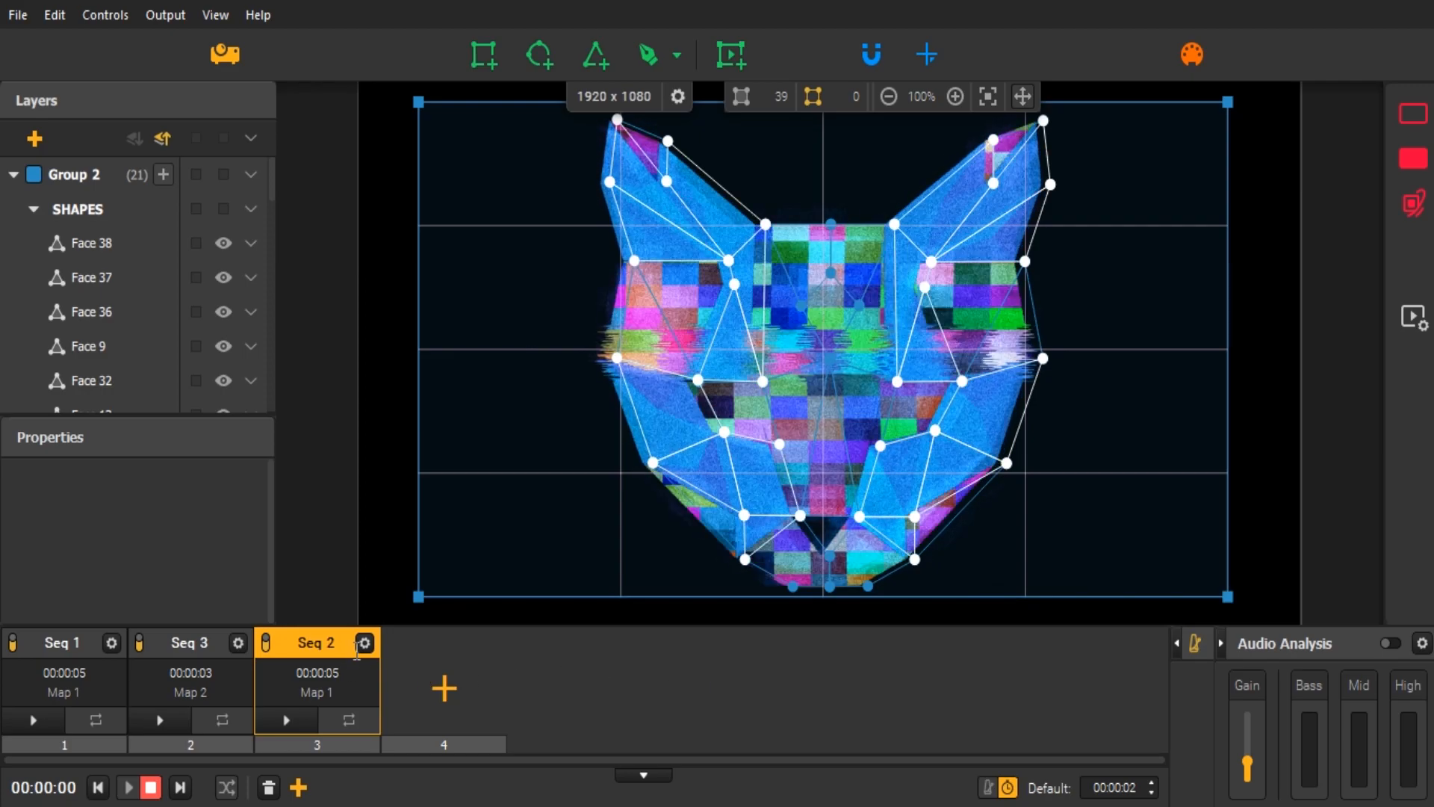
- Toggle Seq 2's VHS Glitch effect off and back on, leaving it active
left_click(365, 642)
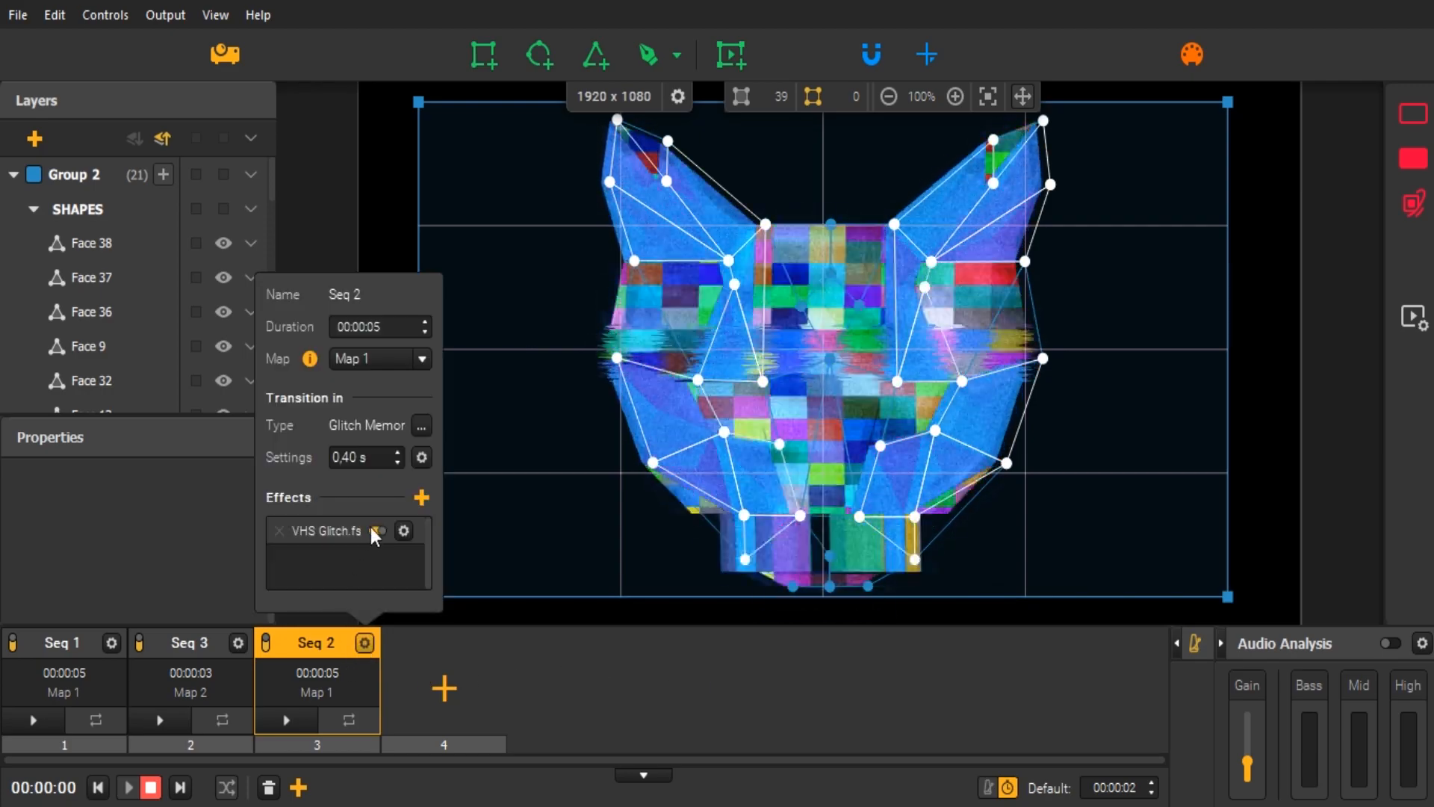
left_click(378, 532)
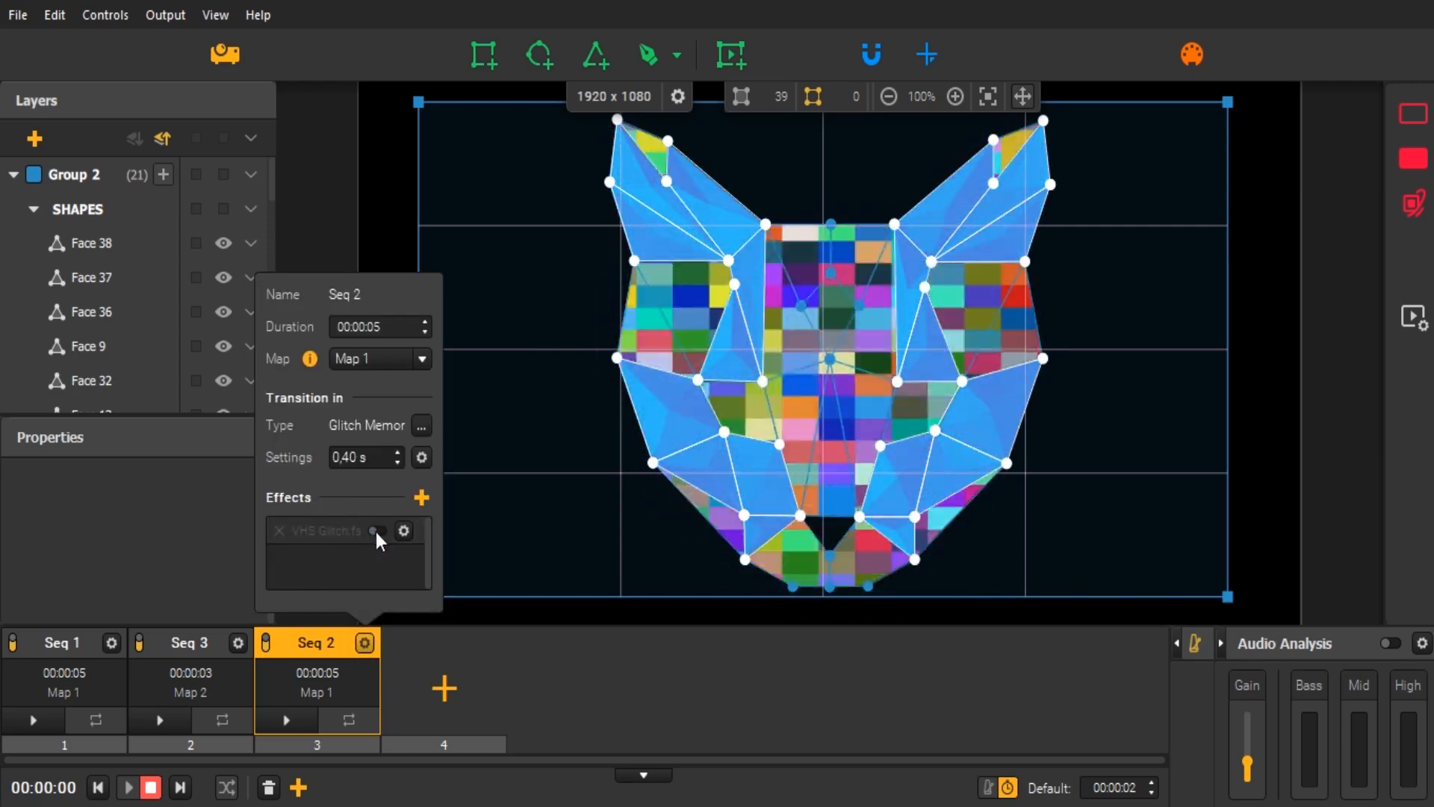
left_click(377, 531)
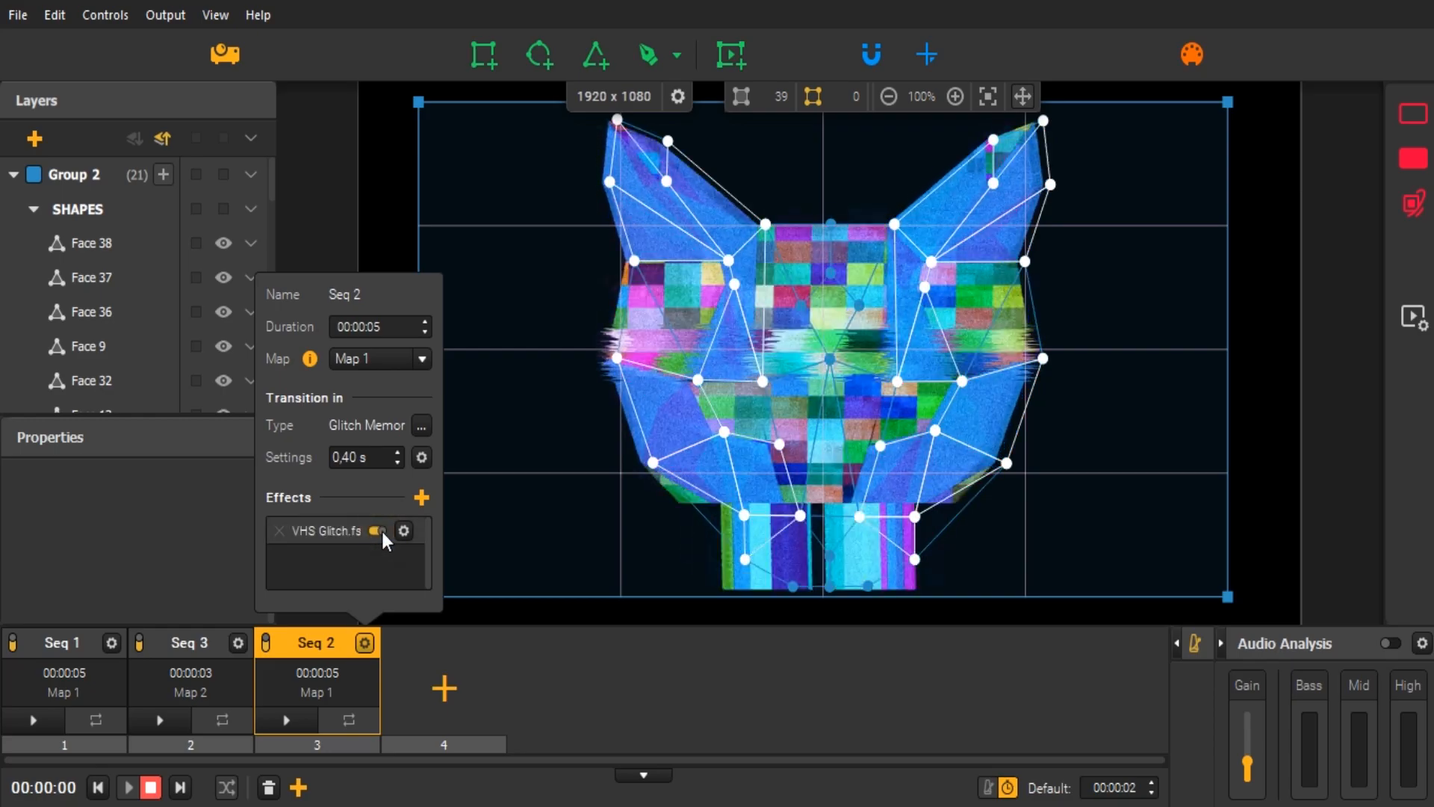